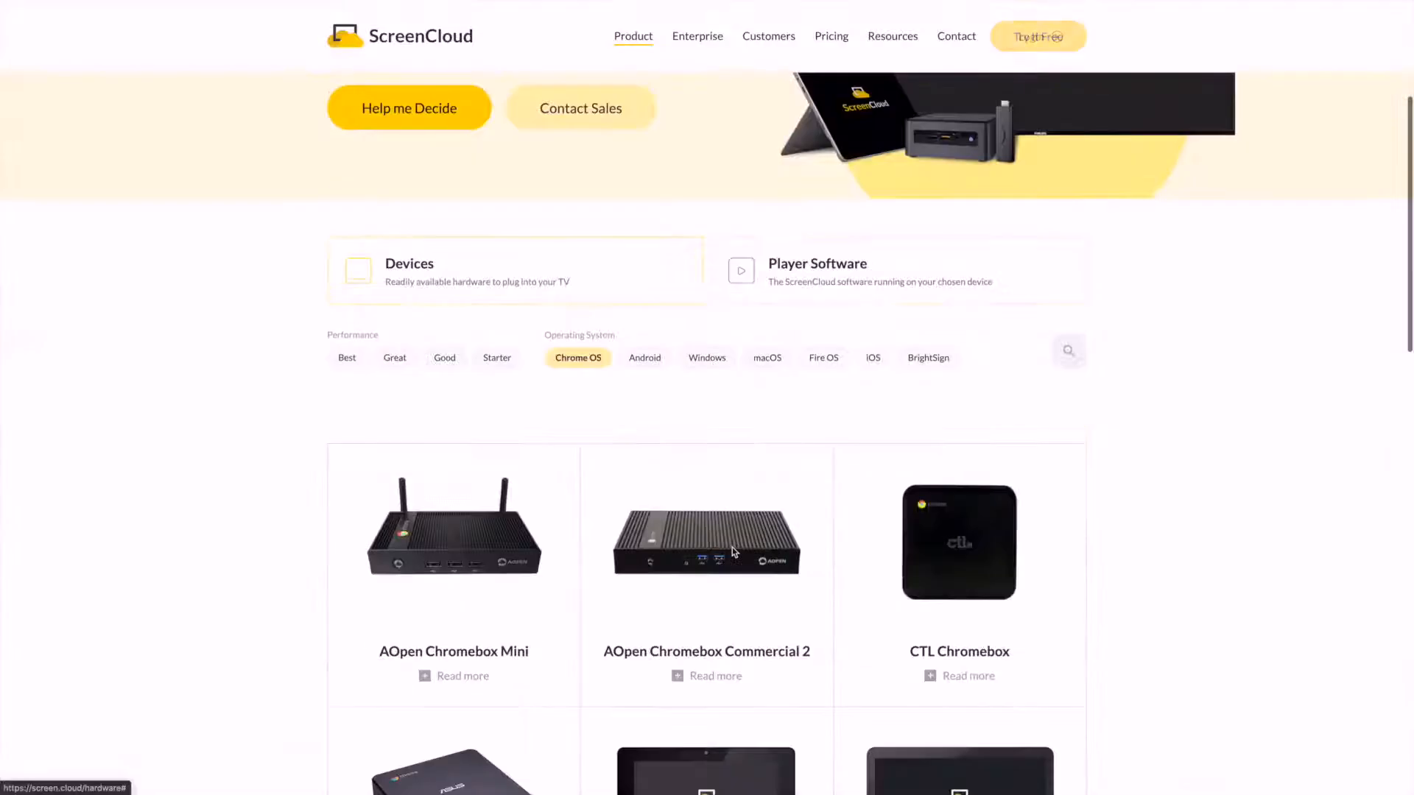
Open the AOpen Chromebox Mini details and its ScreenCloud Chrome OS setup guide
scroll(down, 3)
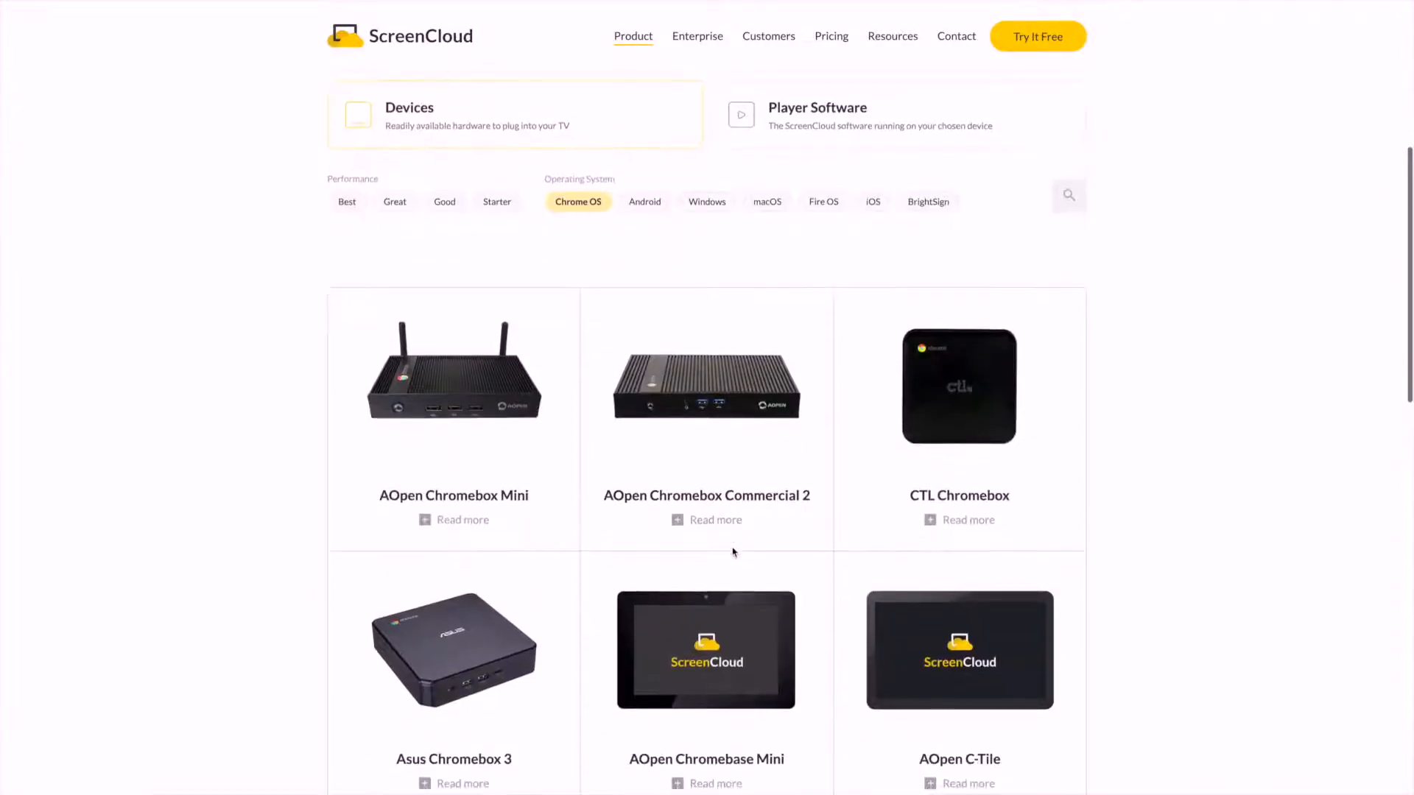
click(462, 519)
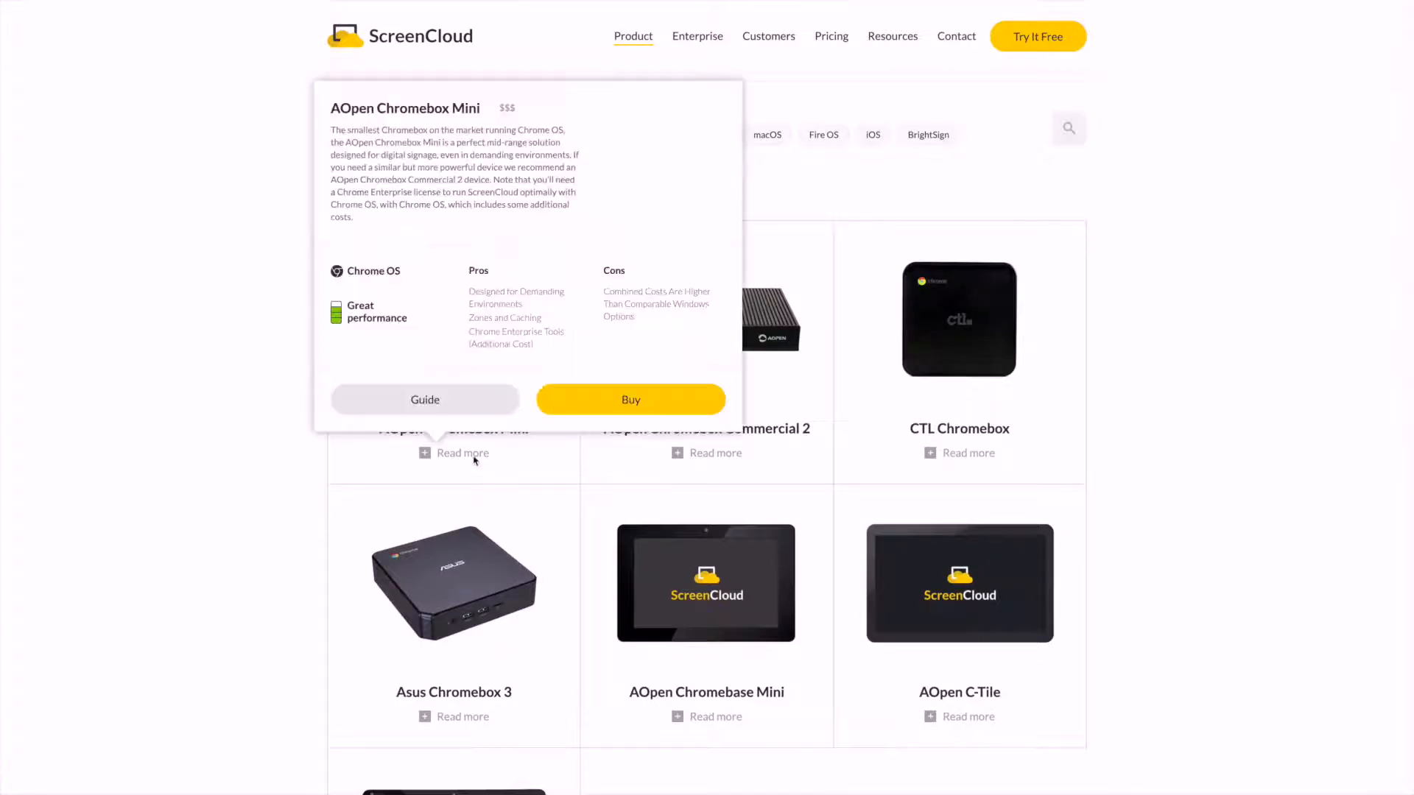
click(424, 399)
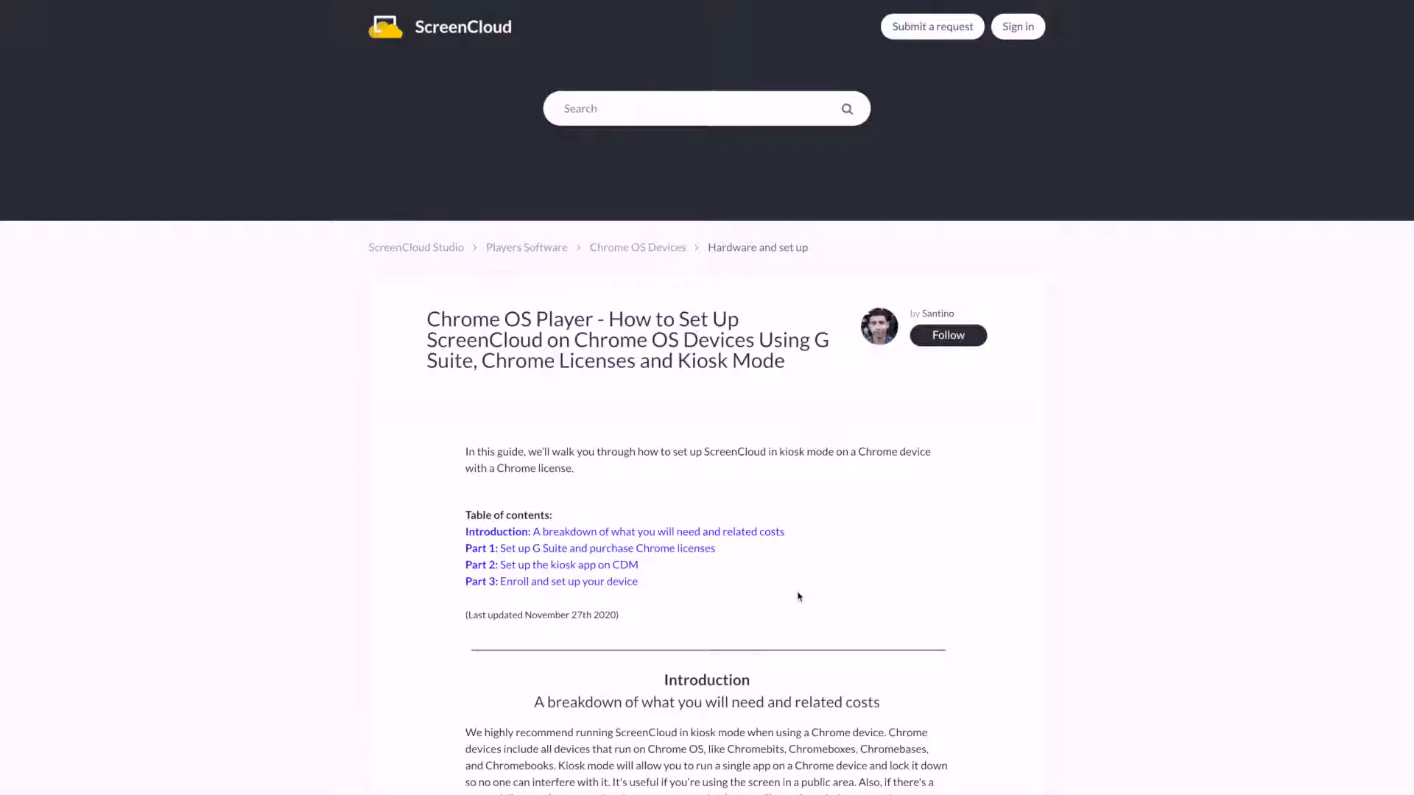
scroll(down, 3)
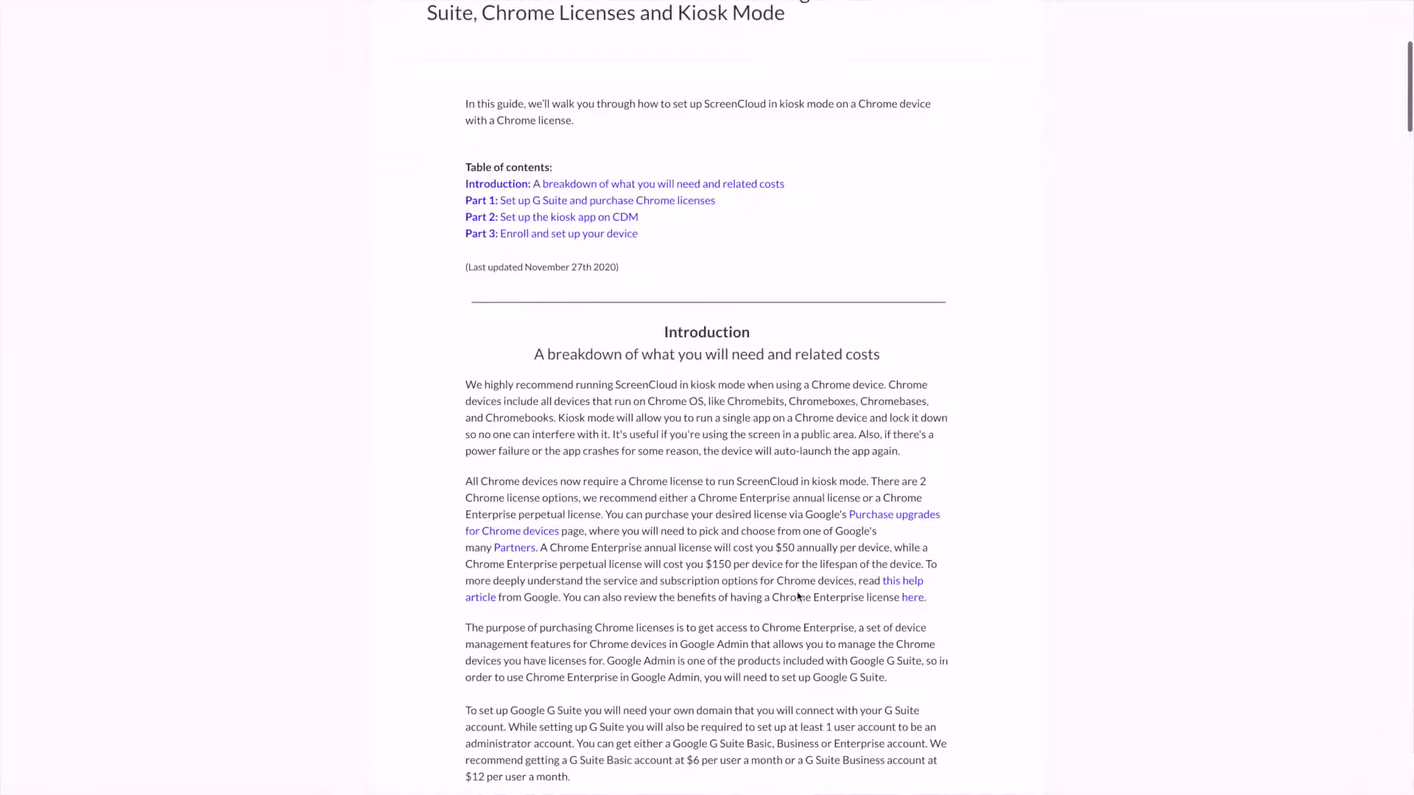
scroll(down, 3)
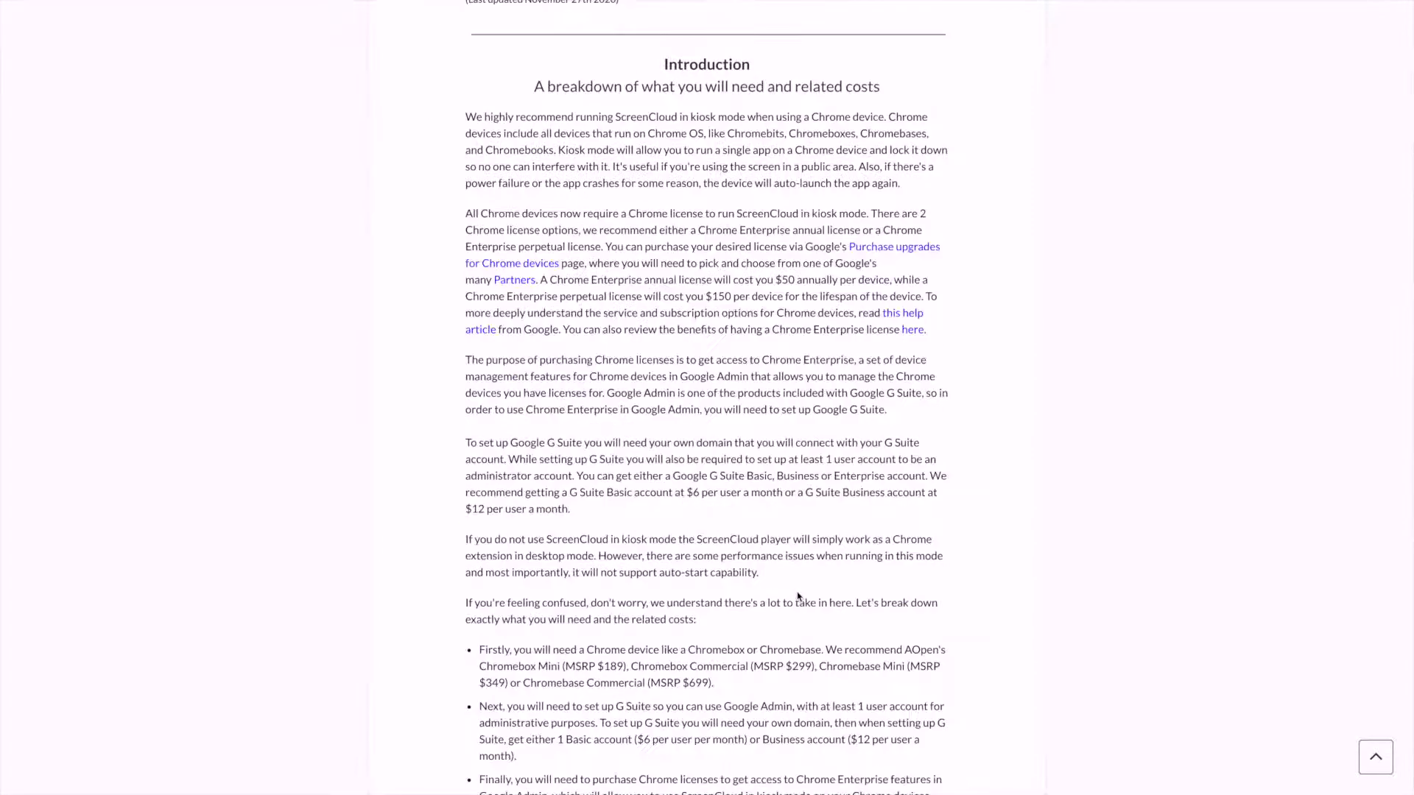
scroll(down, 3)
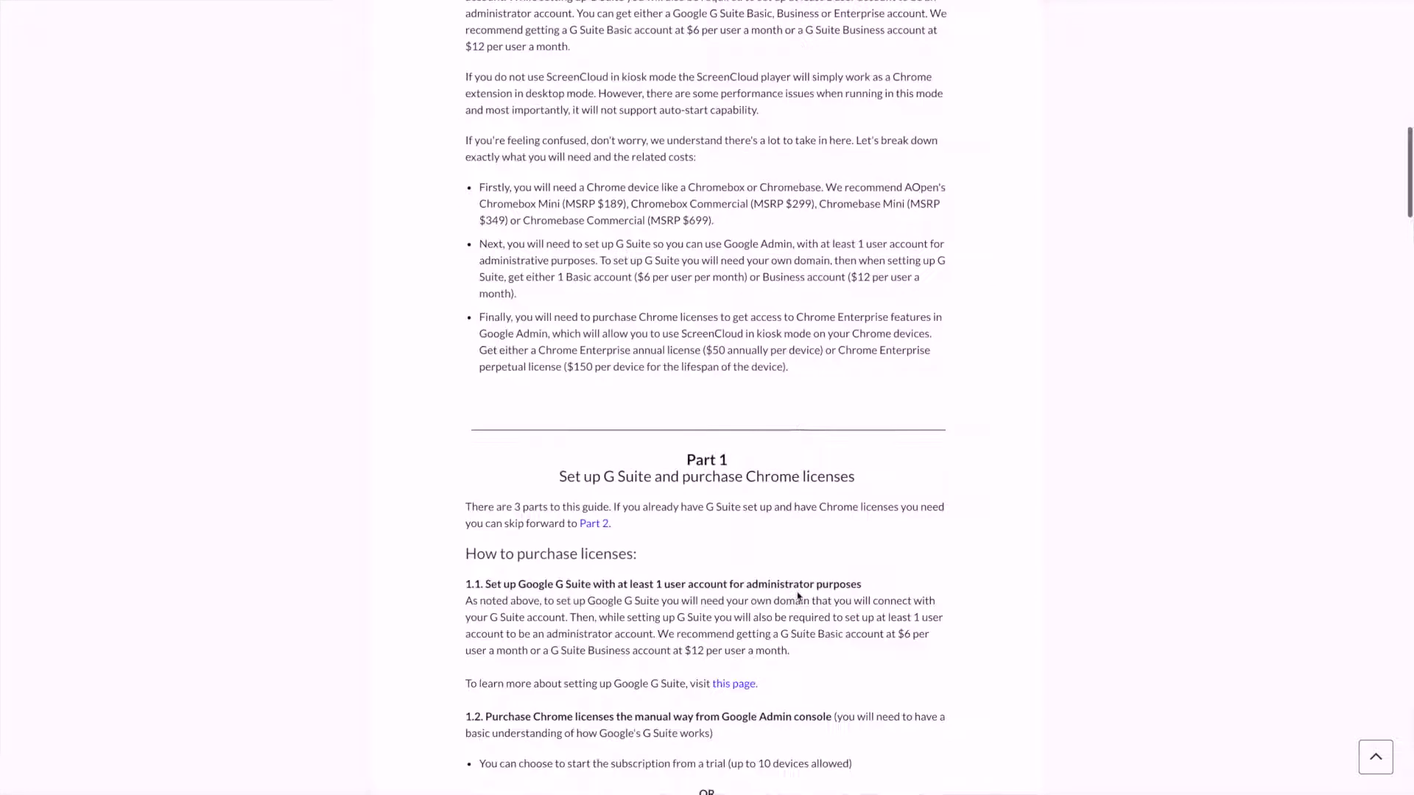
scroll(down, 3)
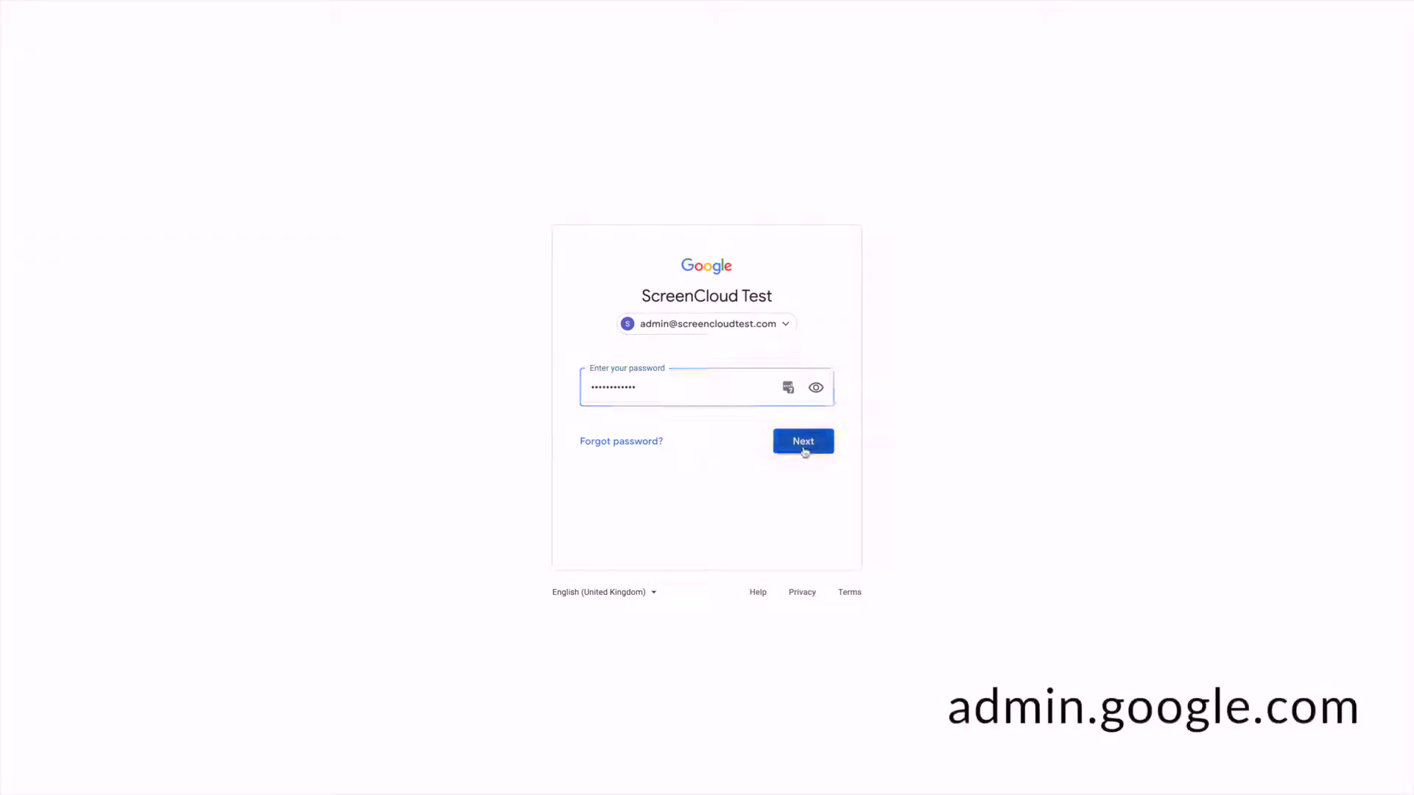
Submit the ScreenCloud Test admin password at admin.google.com
click(803, 441)
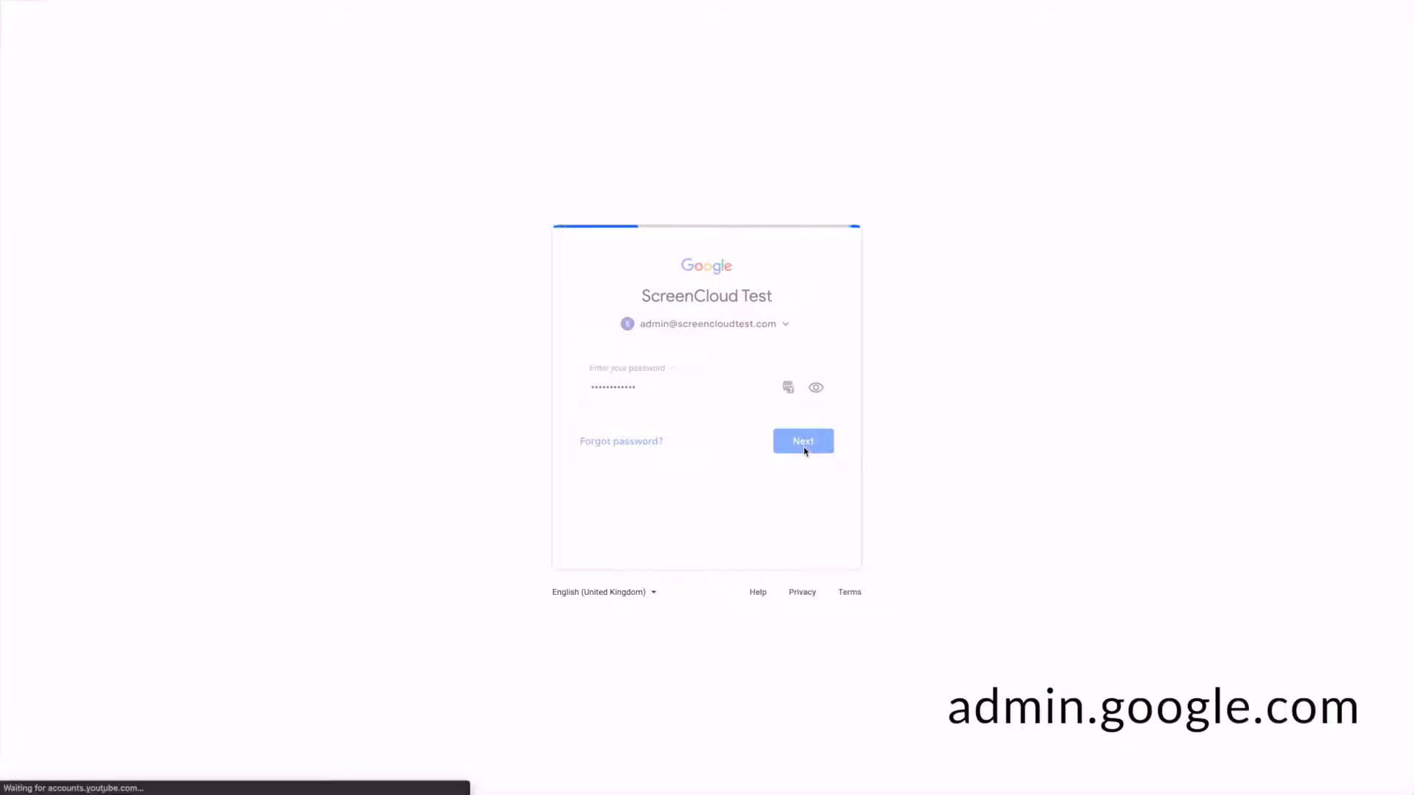
click(802, 441)
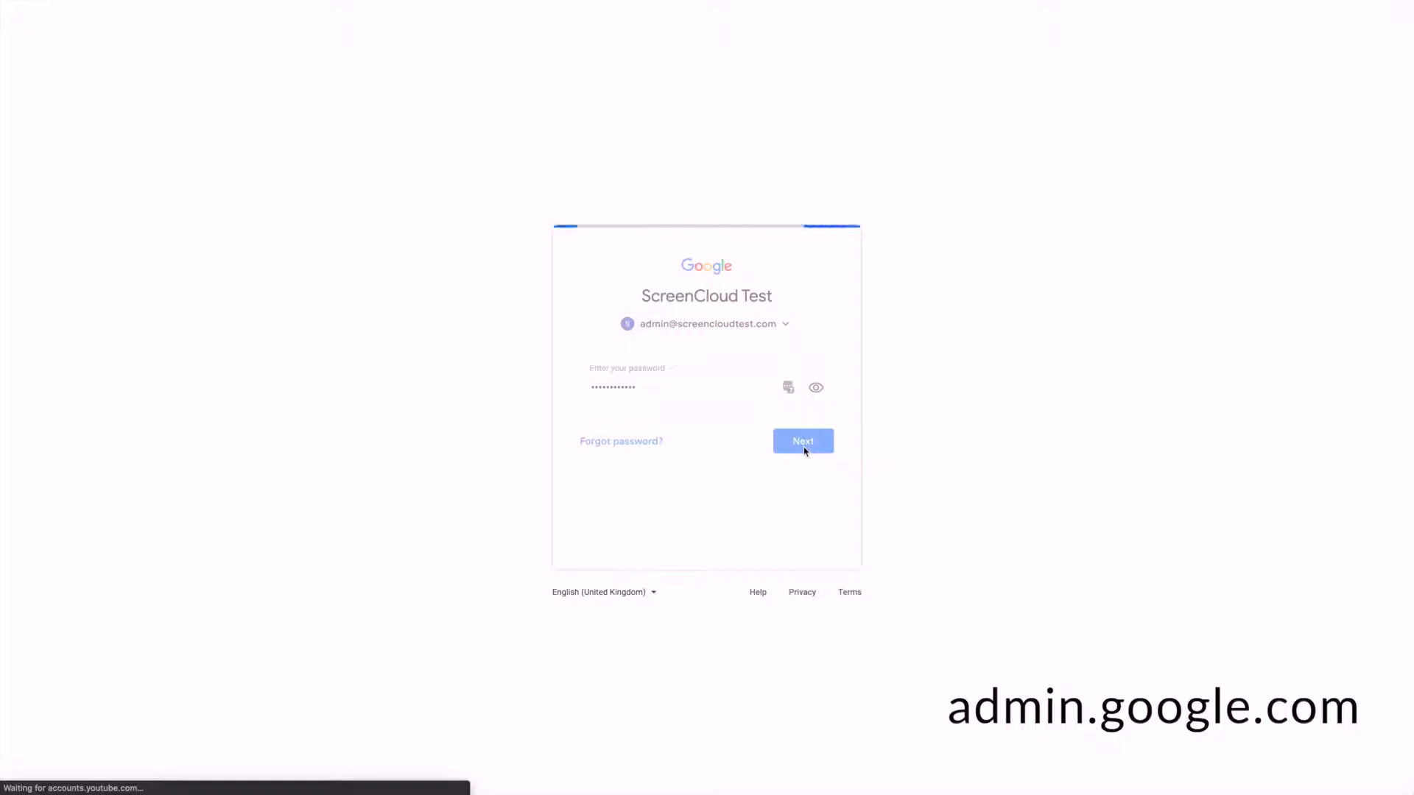
click(802, 442)
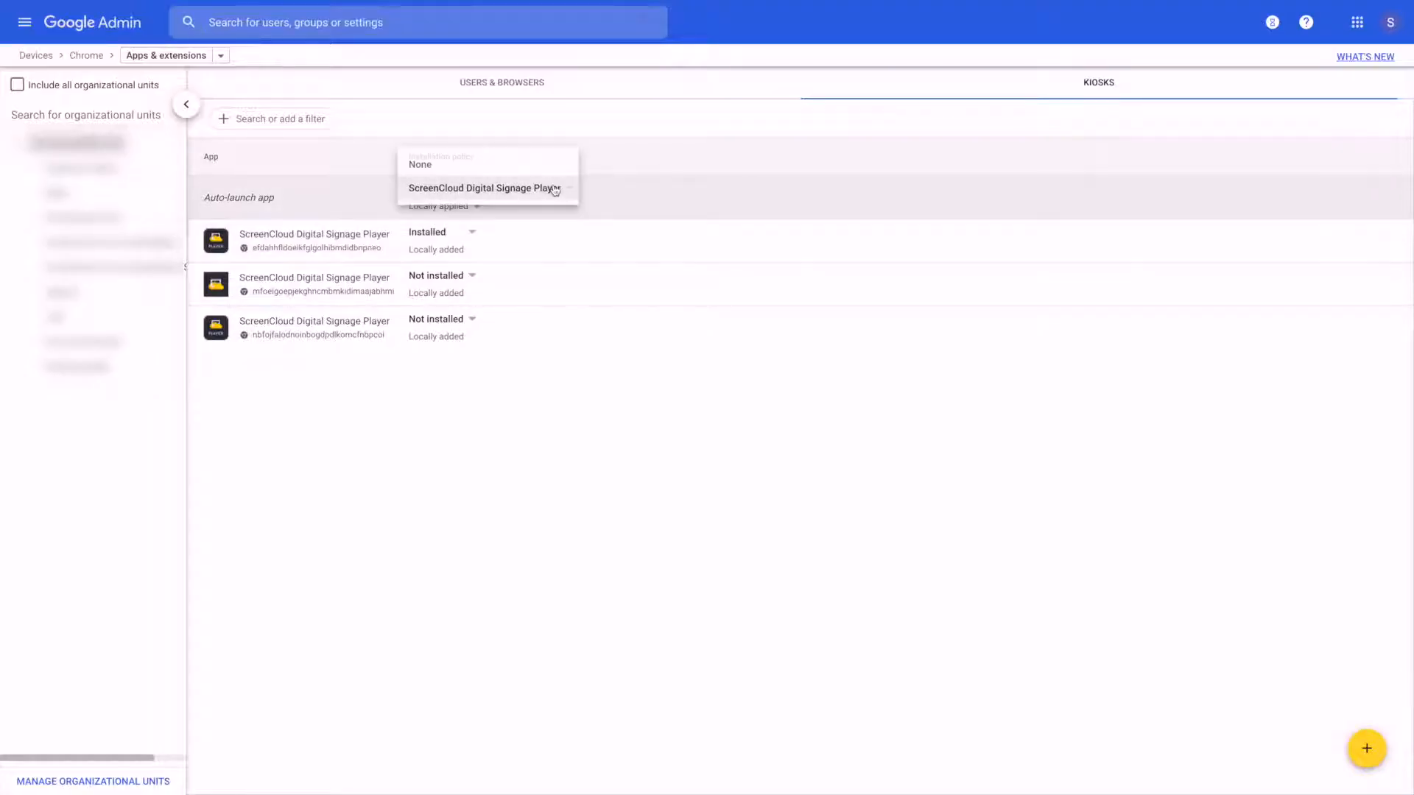
Choose ScreenCloud Digital Signage Player as auto-launch app and open its kiosk settings
click(481, 187)
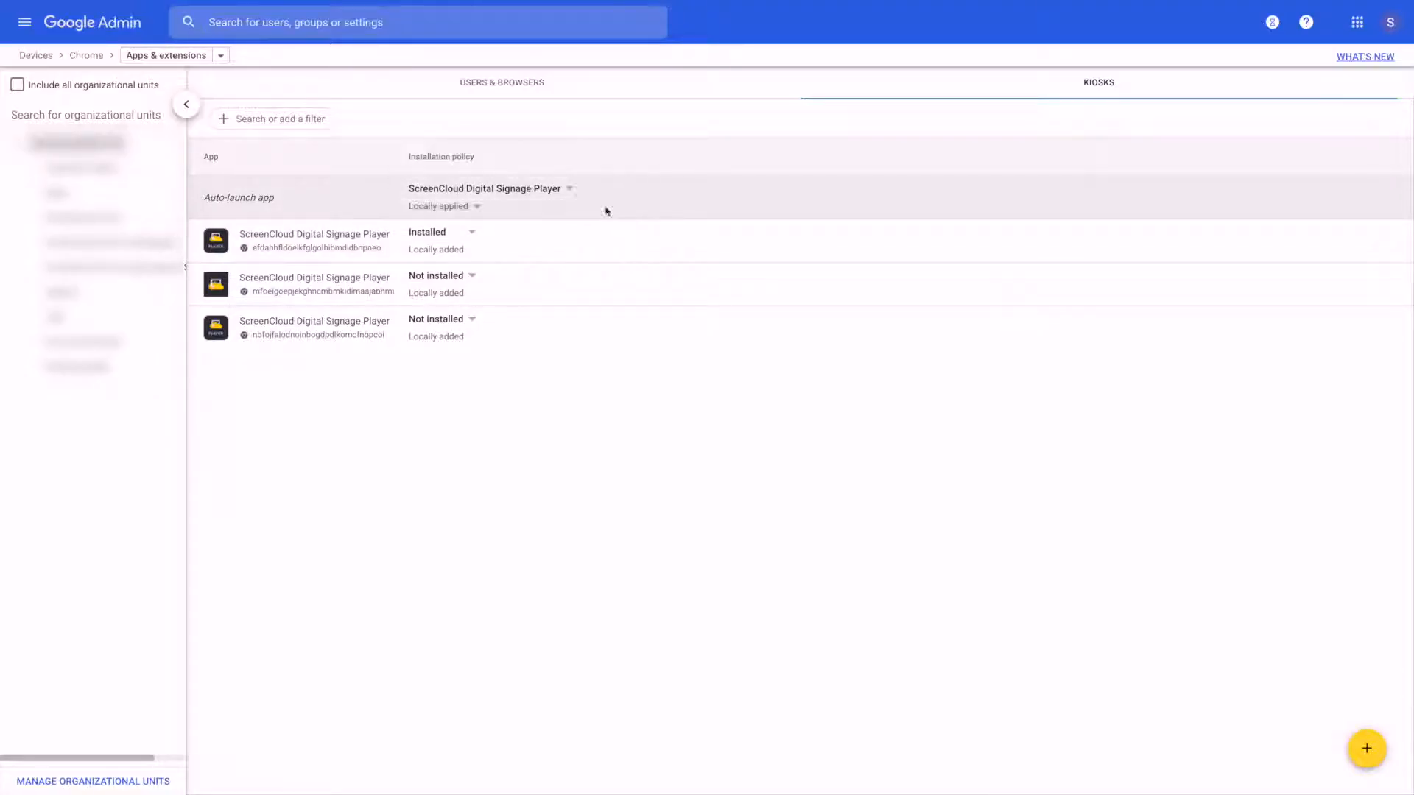
click(315, 240)
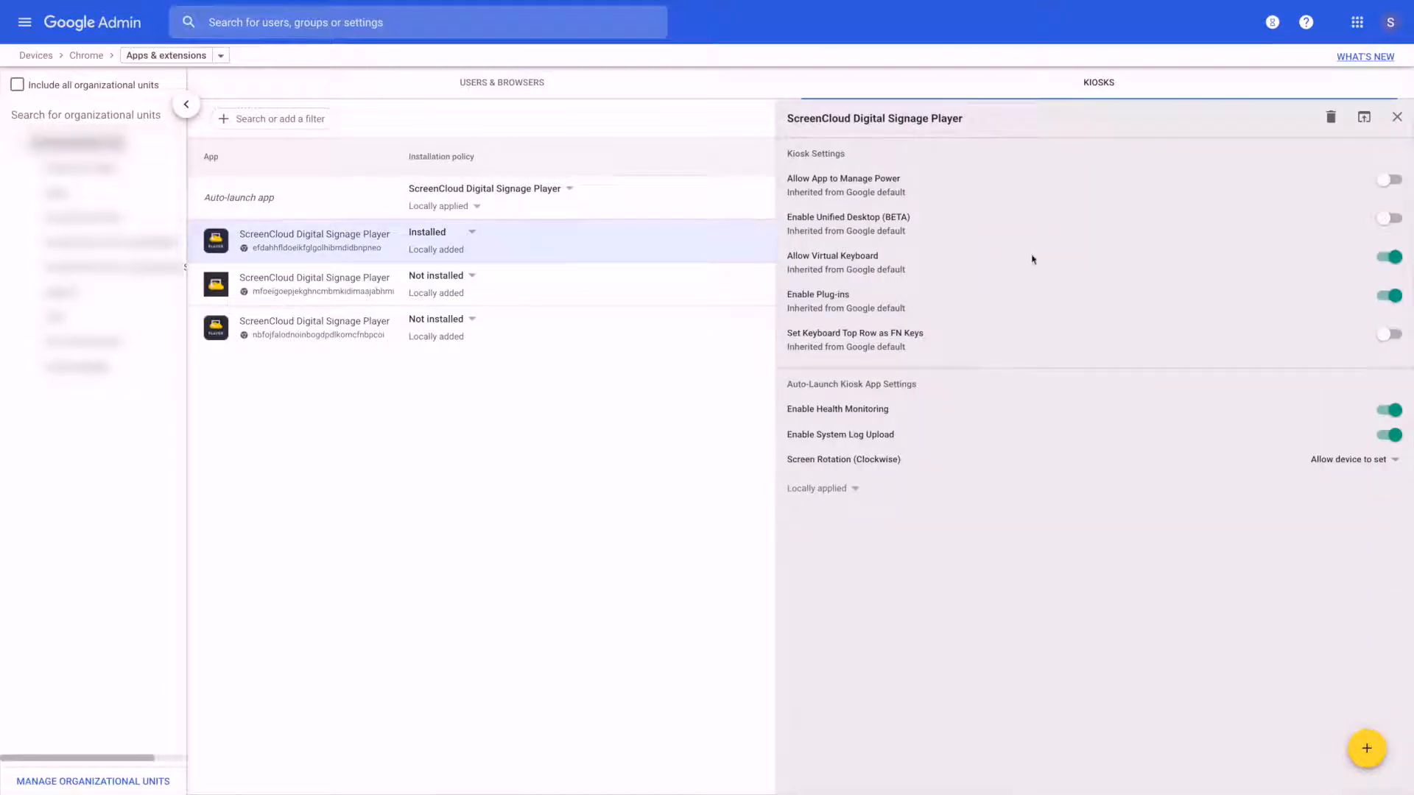
mouse_move(1043, 336)
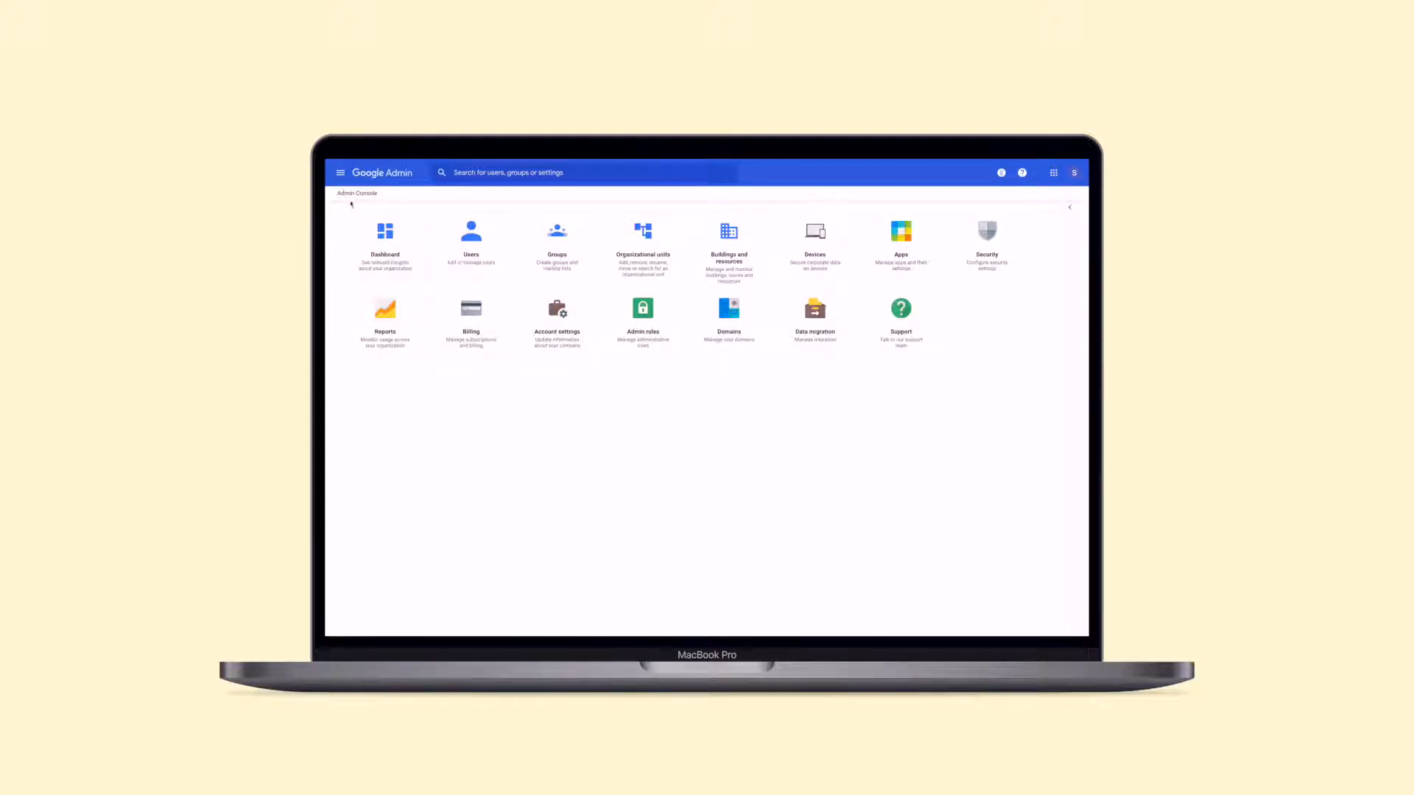
Go to Chrome device settings, filter by 'ki' for kiosk, and show the kiosk apps list
click(341, 172)
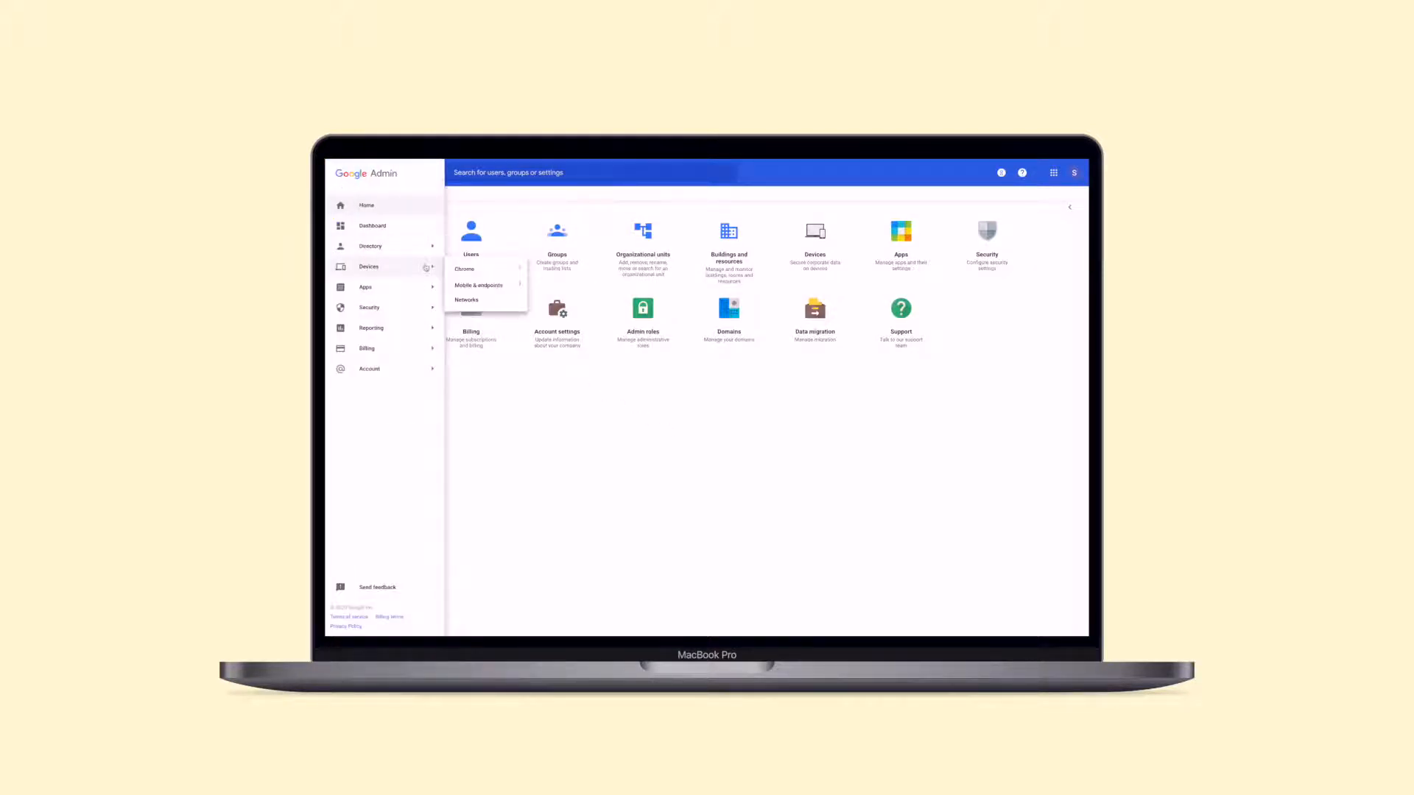
click(465, 269)
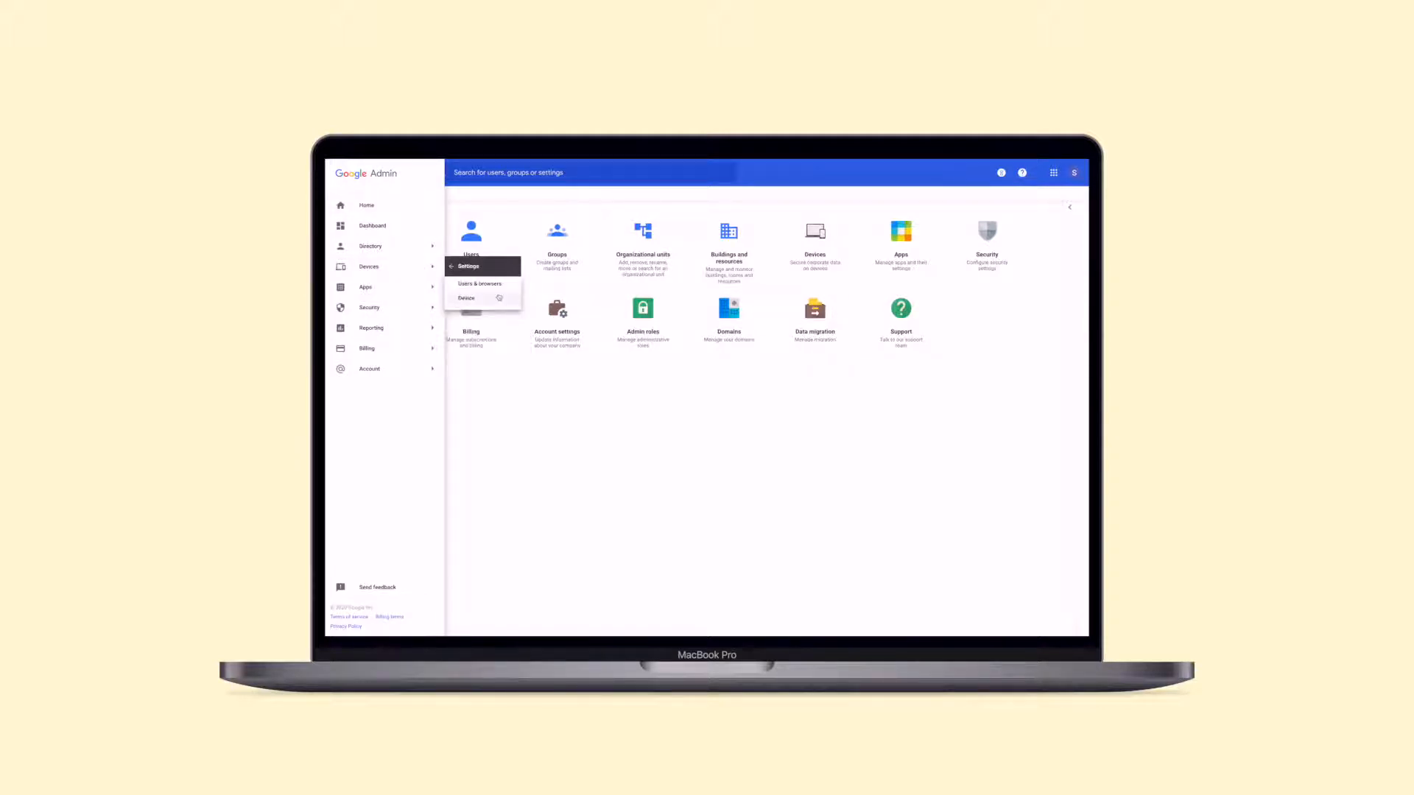
click(467, 297)
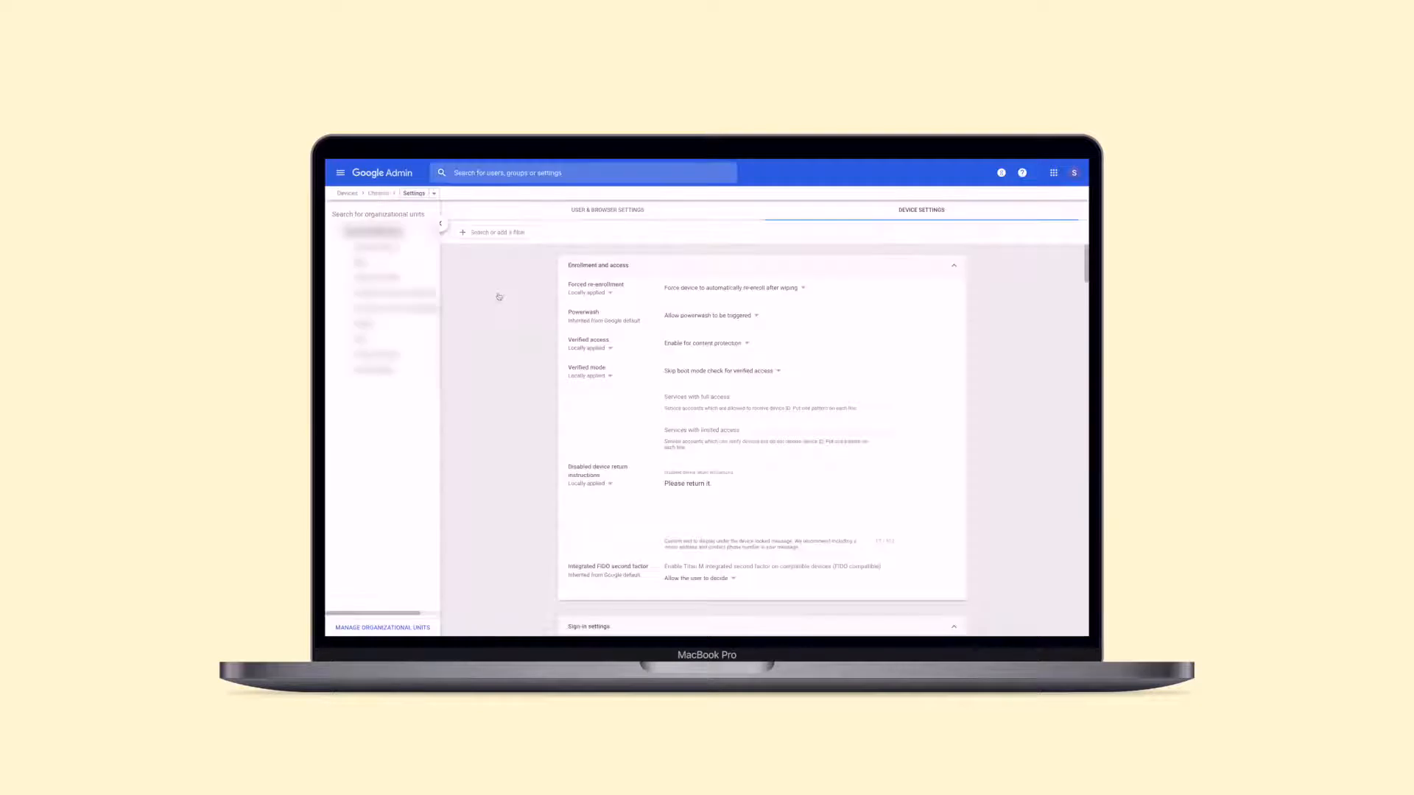
text(ki)
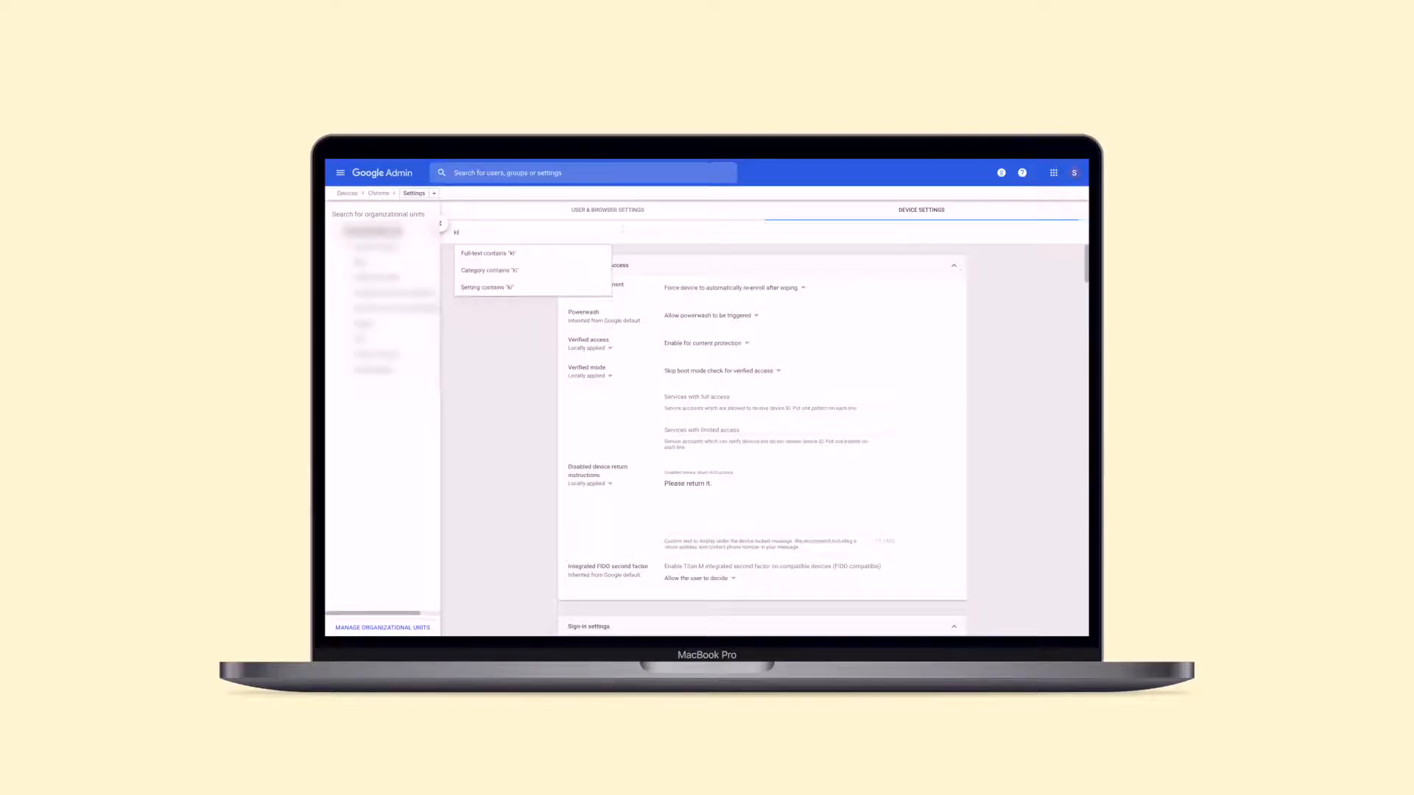
click(488, 254)
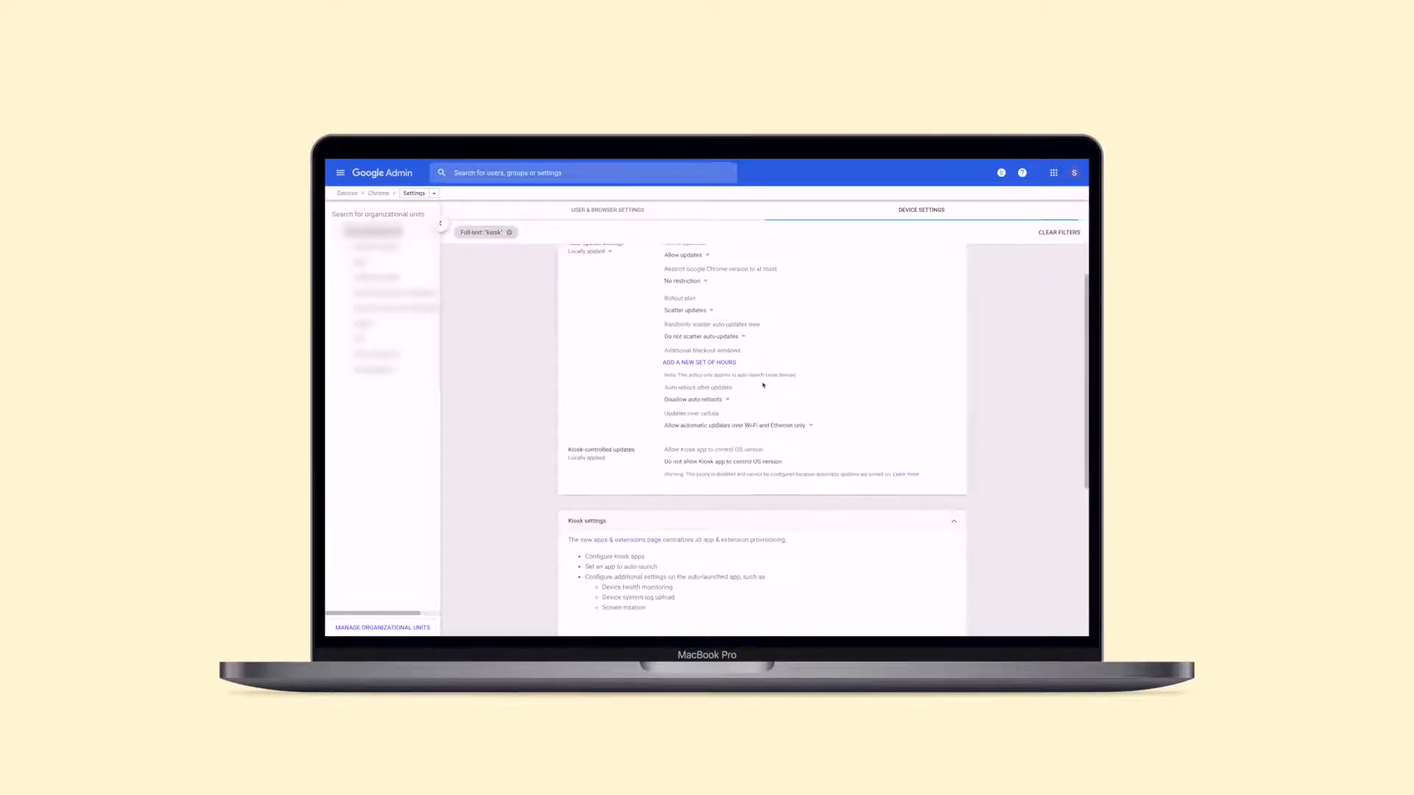
click(603, 539)
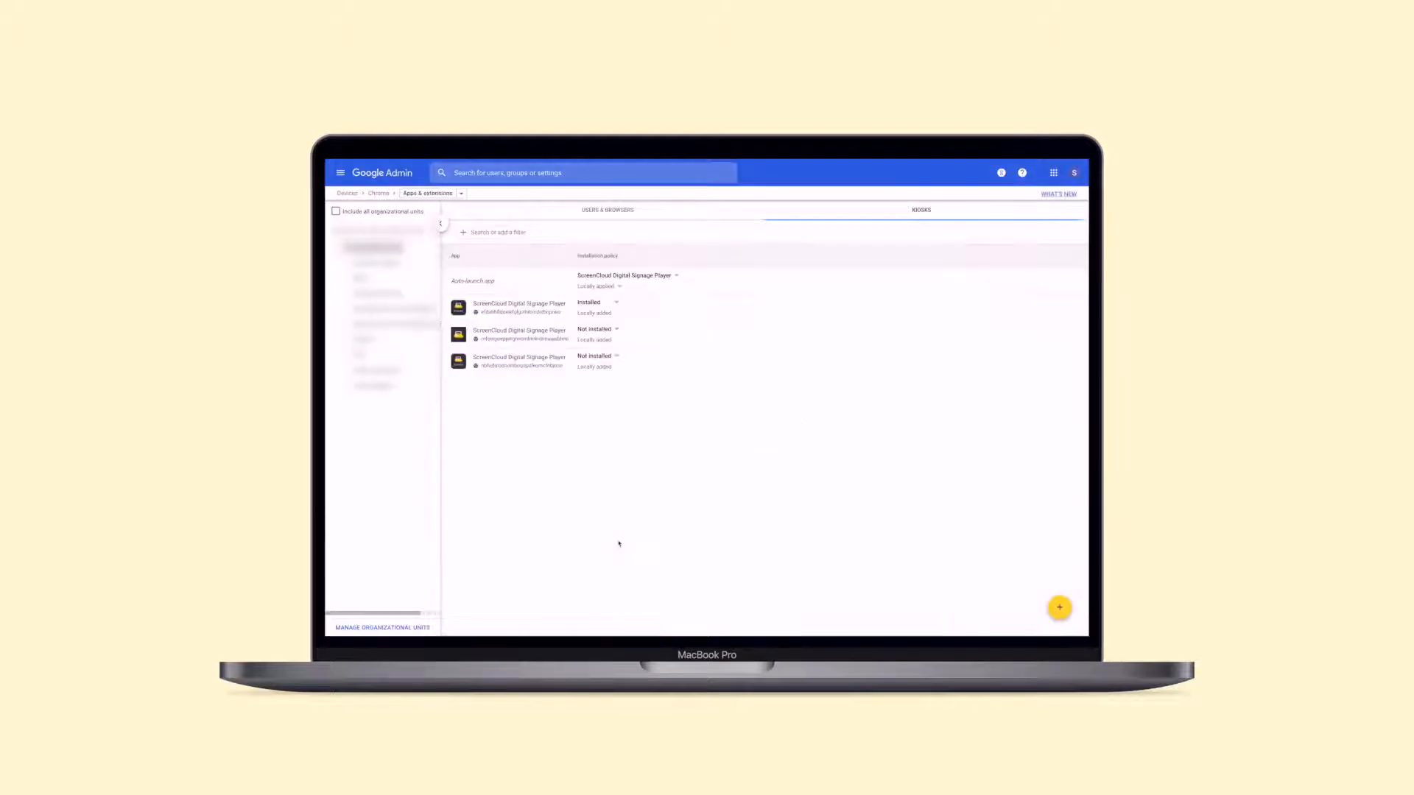
Select ScreenCloud Digital Signage Player from the Chrome Web Store as a kiosk app
click(1059, 607)
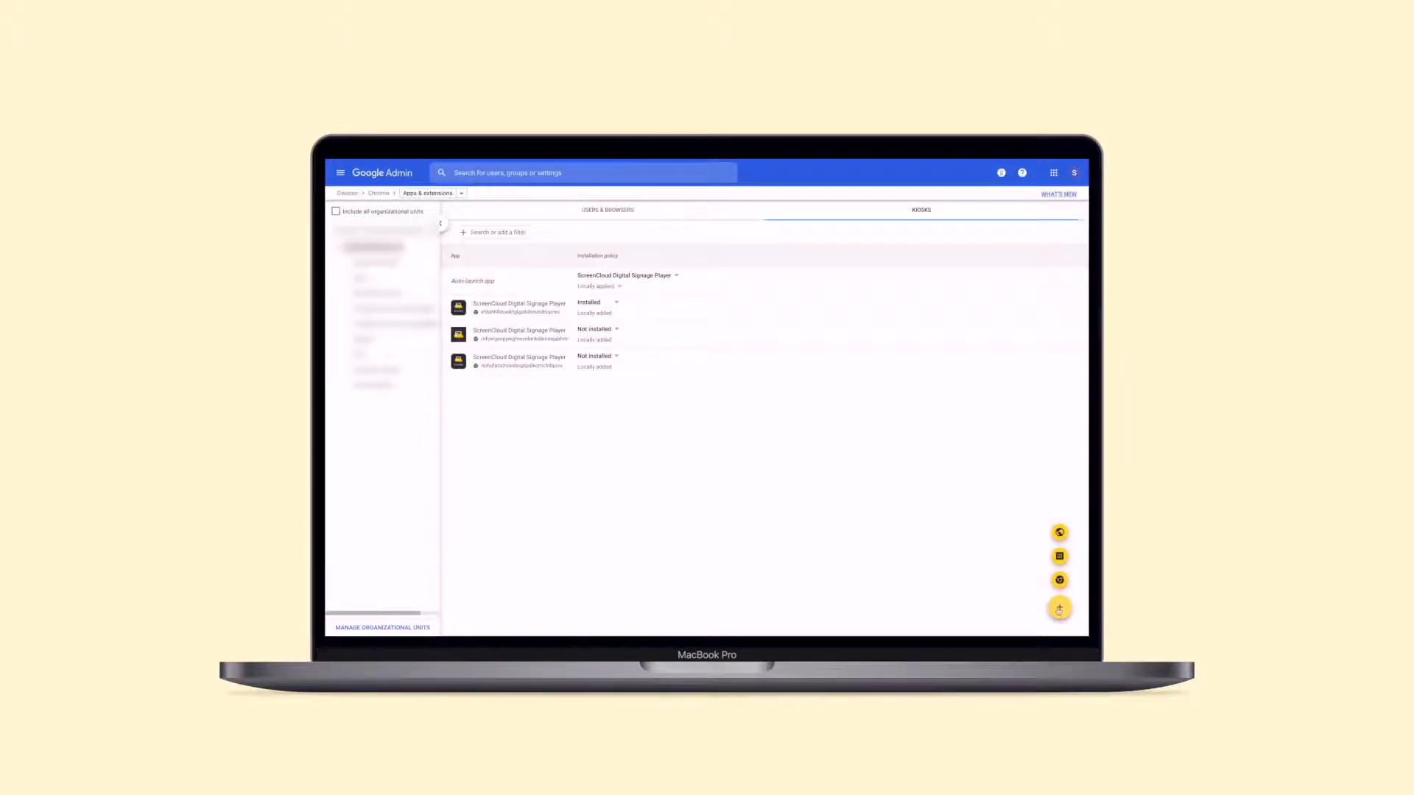
mouse_move(1060, 579)
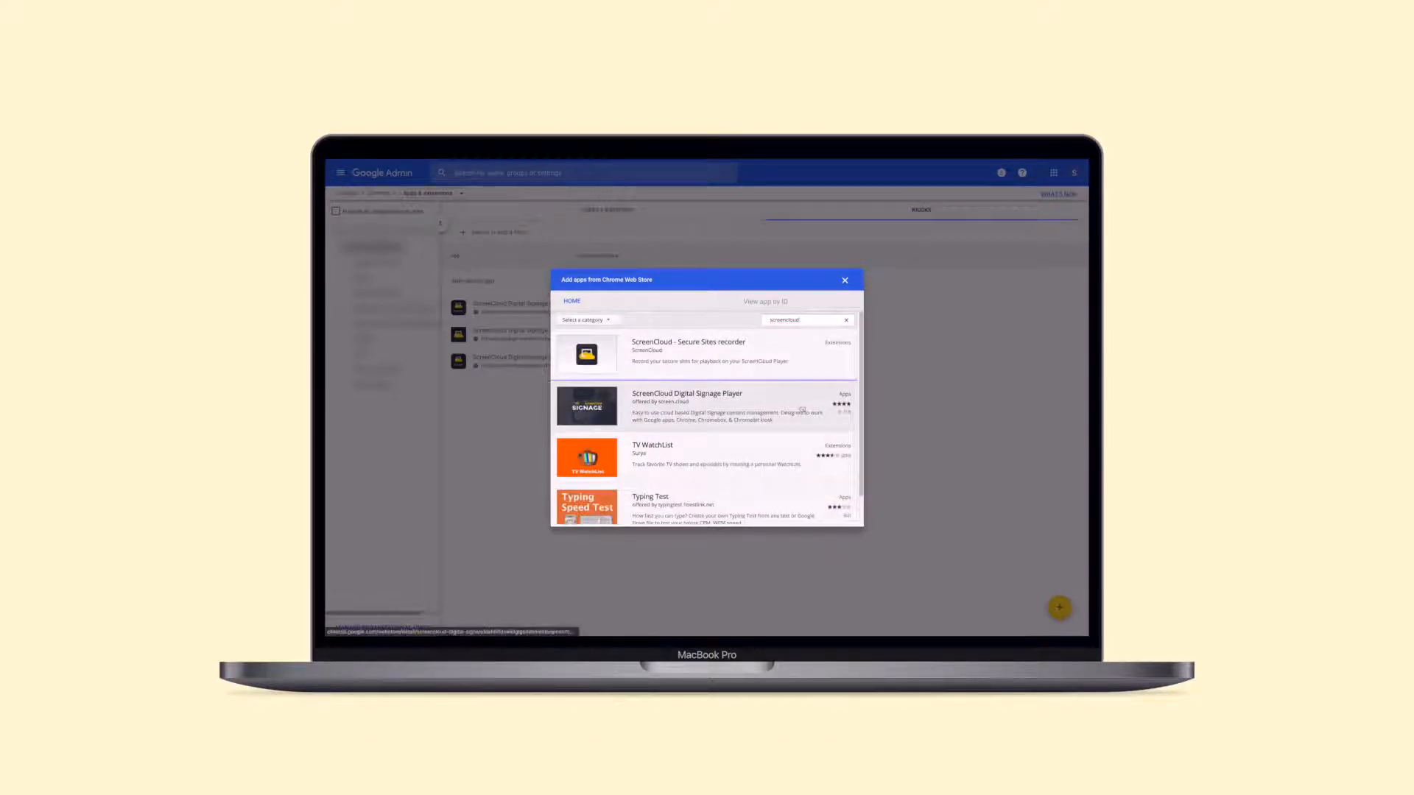
click(686, 405)
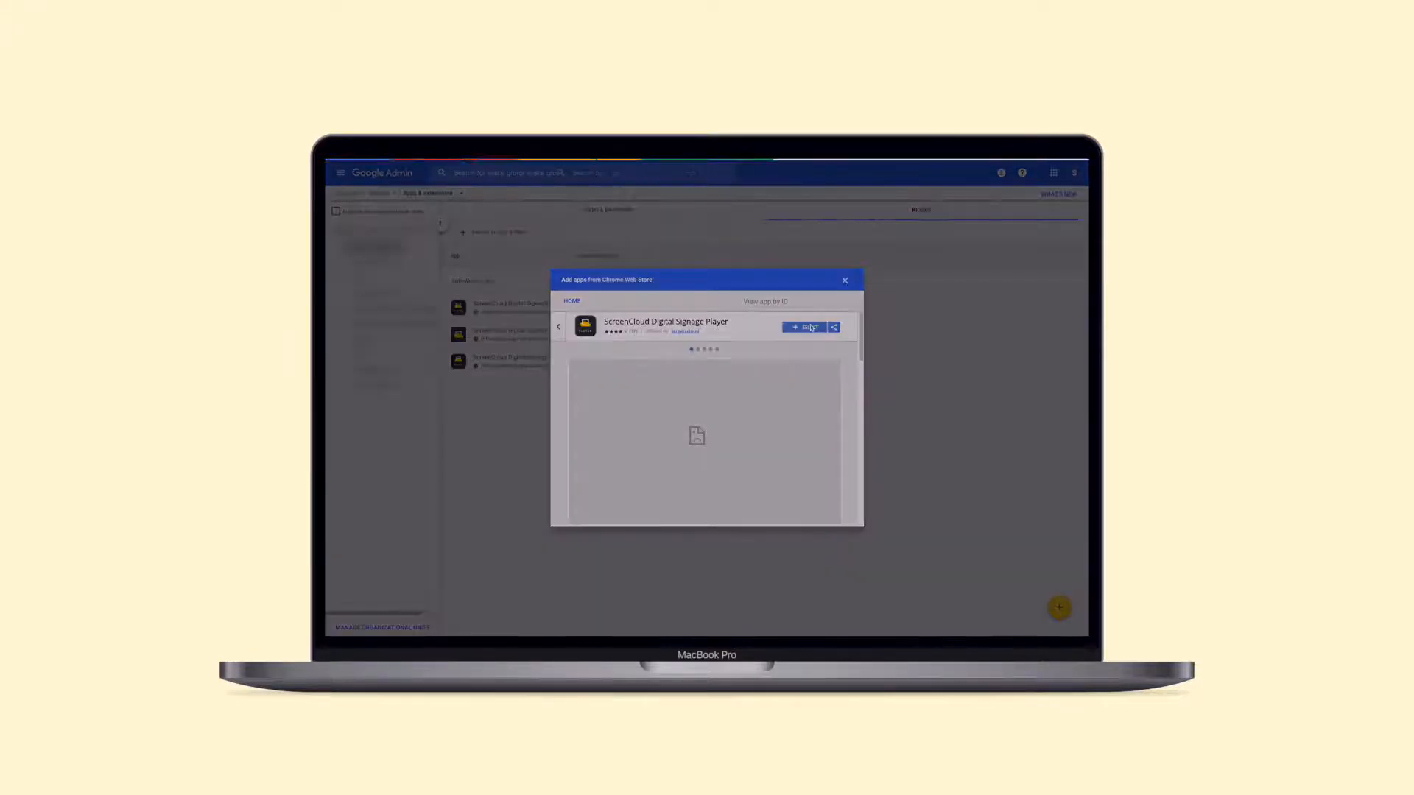
click(800, 327)
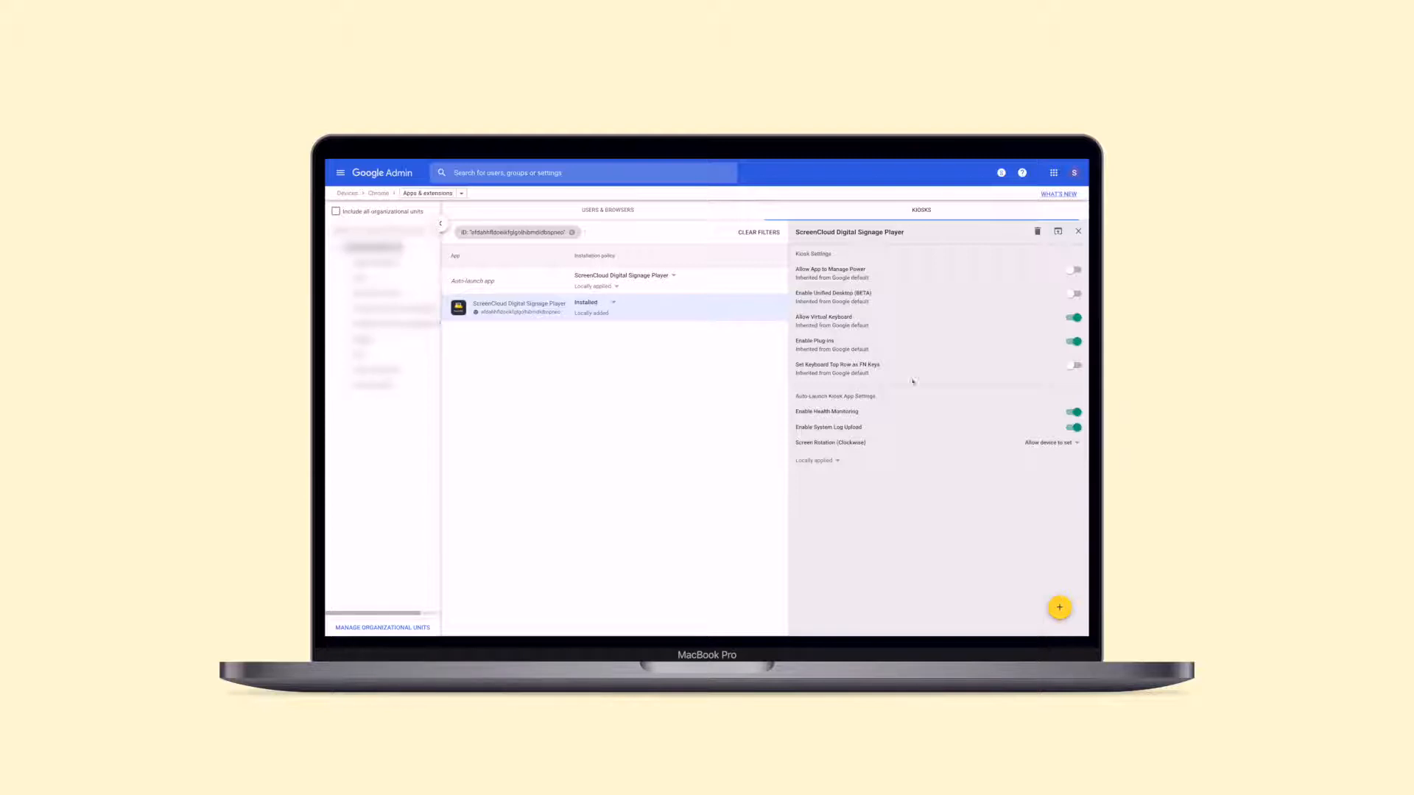
mouse_move(909, 425)
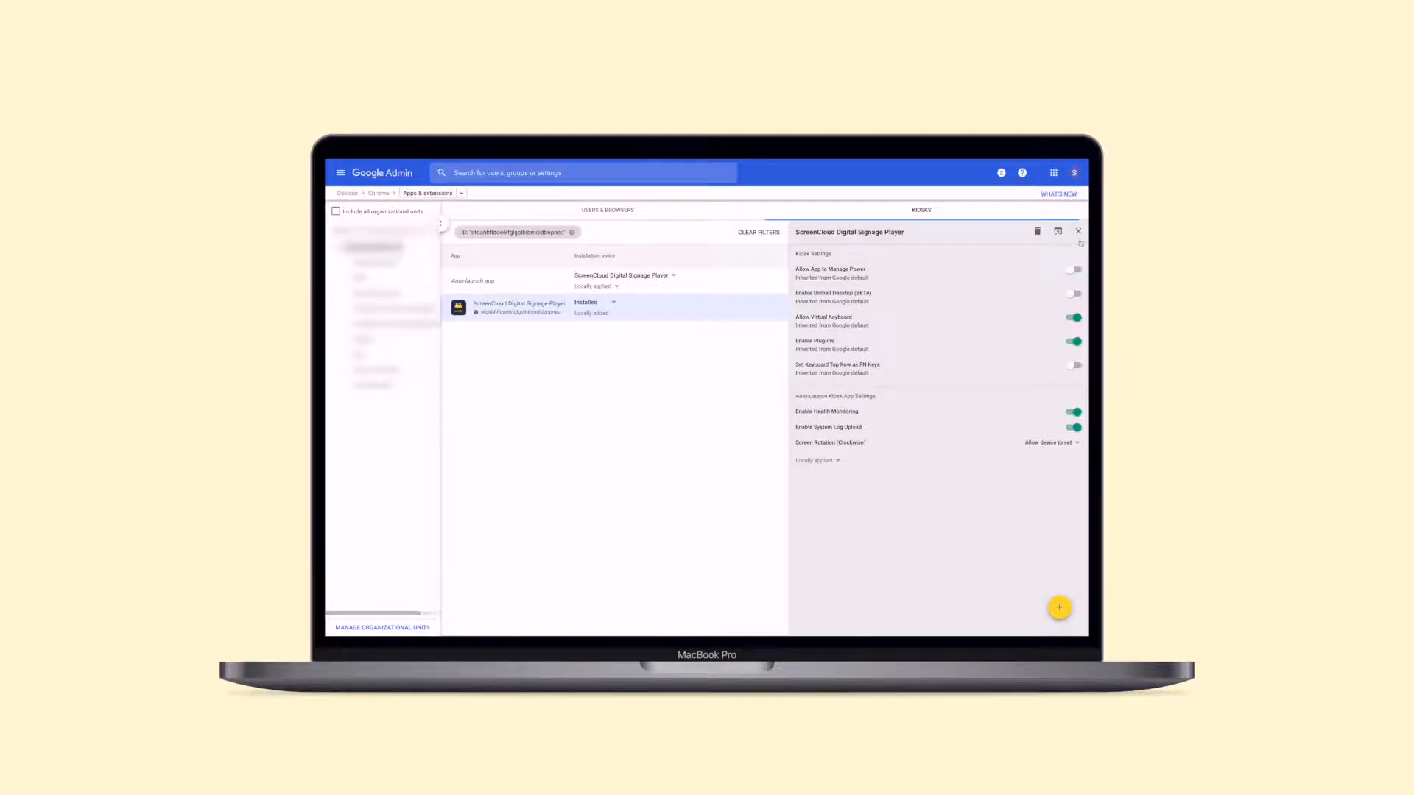
Close the player's kiosk settings panel after reviewing health monitoring and log upload
click(1077, 231)
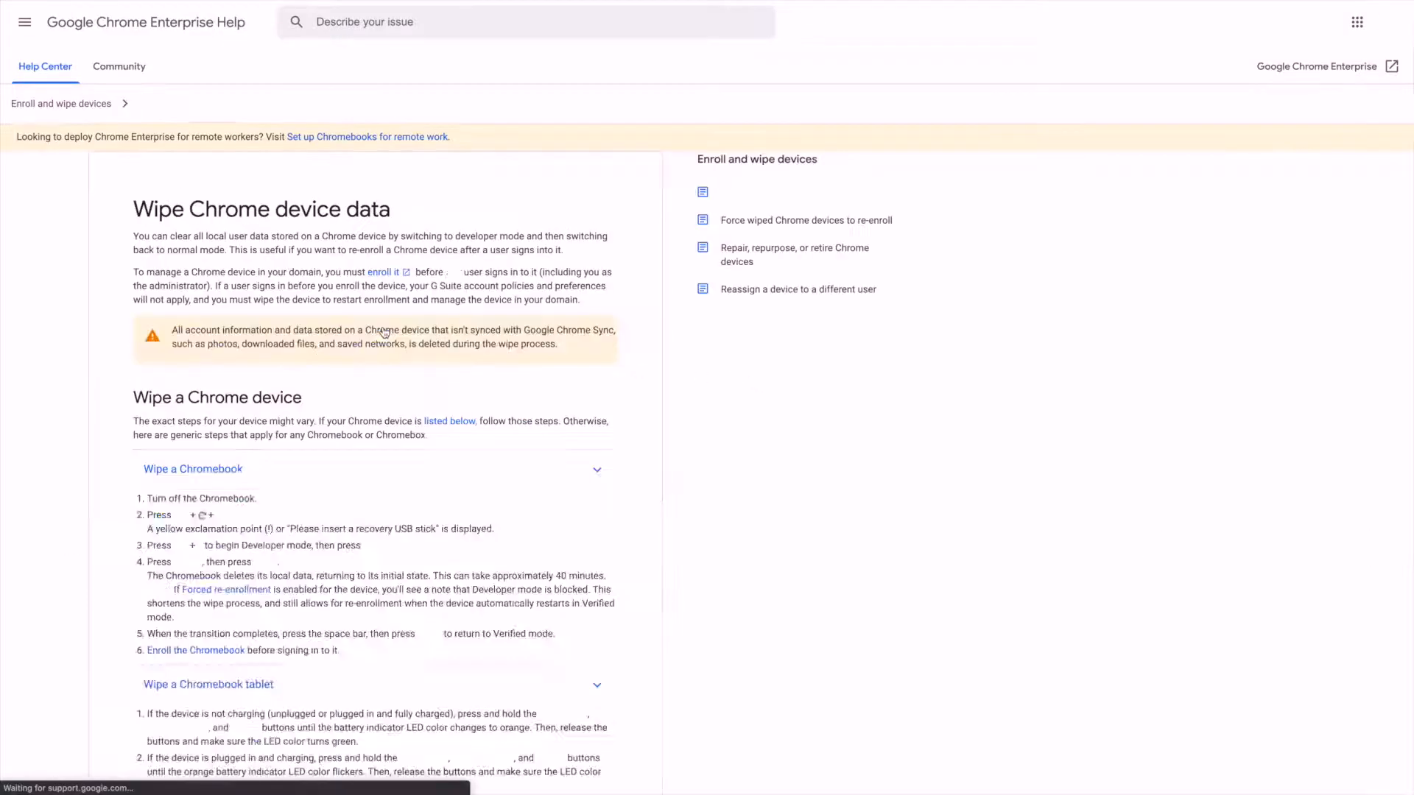
Scroll the 'Wipe Chrome device data' article to the Chromebox wipe instructions
scroll(down, 3)
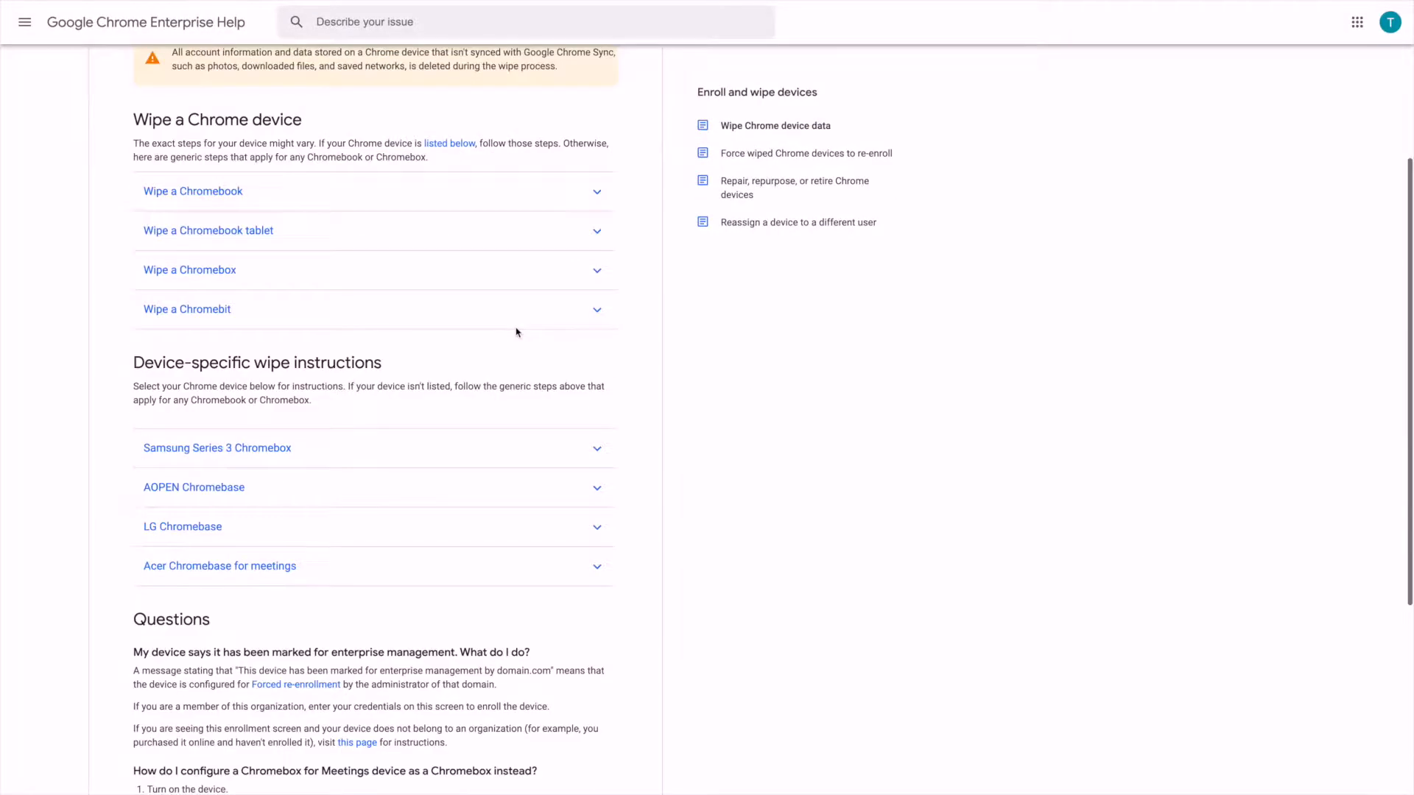
scroll(down, 3)
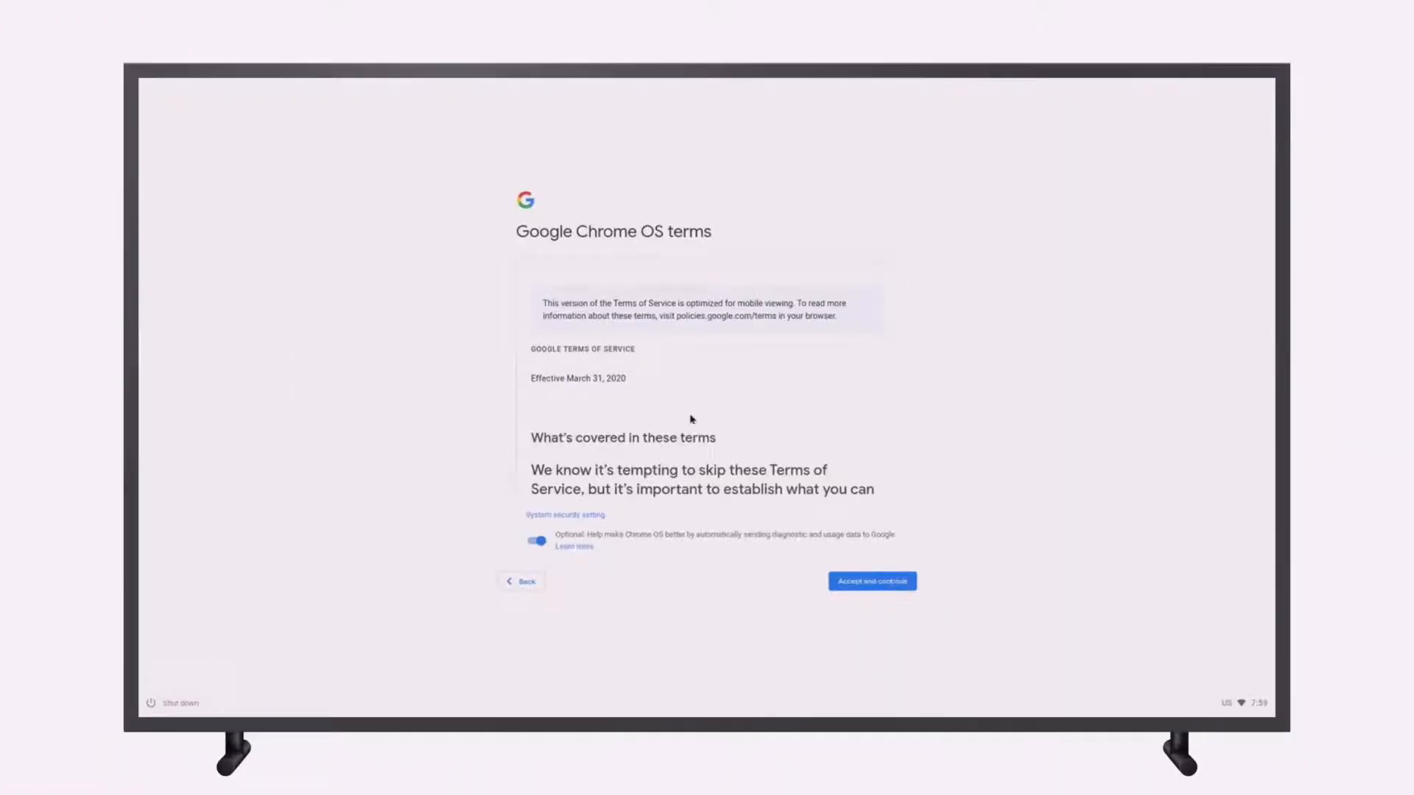
Scroll through and accept the Google Chrome OS terms
scroll(down, 3)
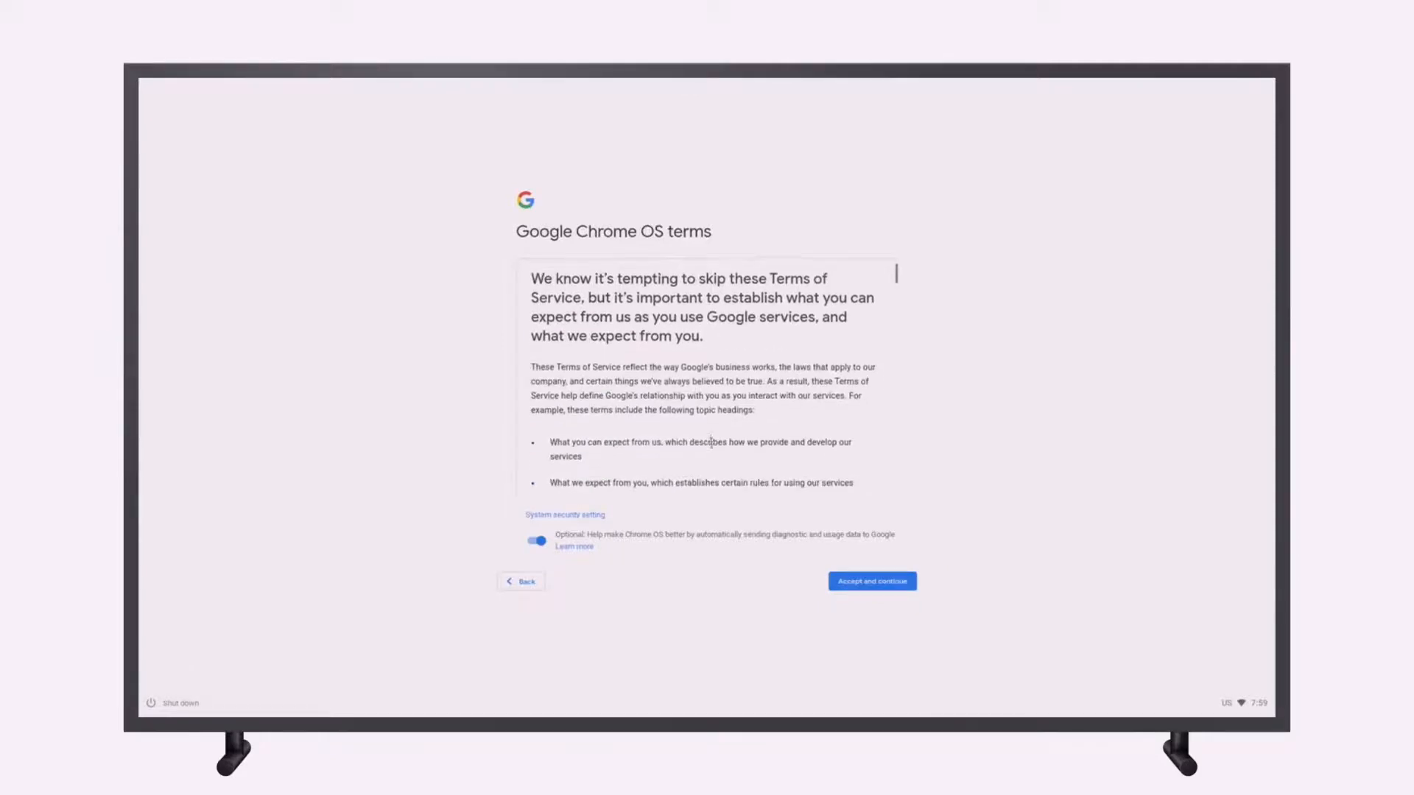
click(871, 581)
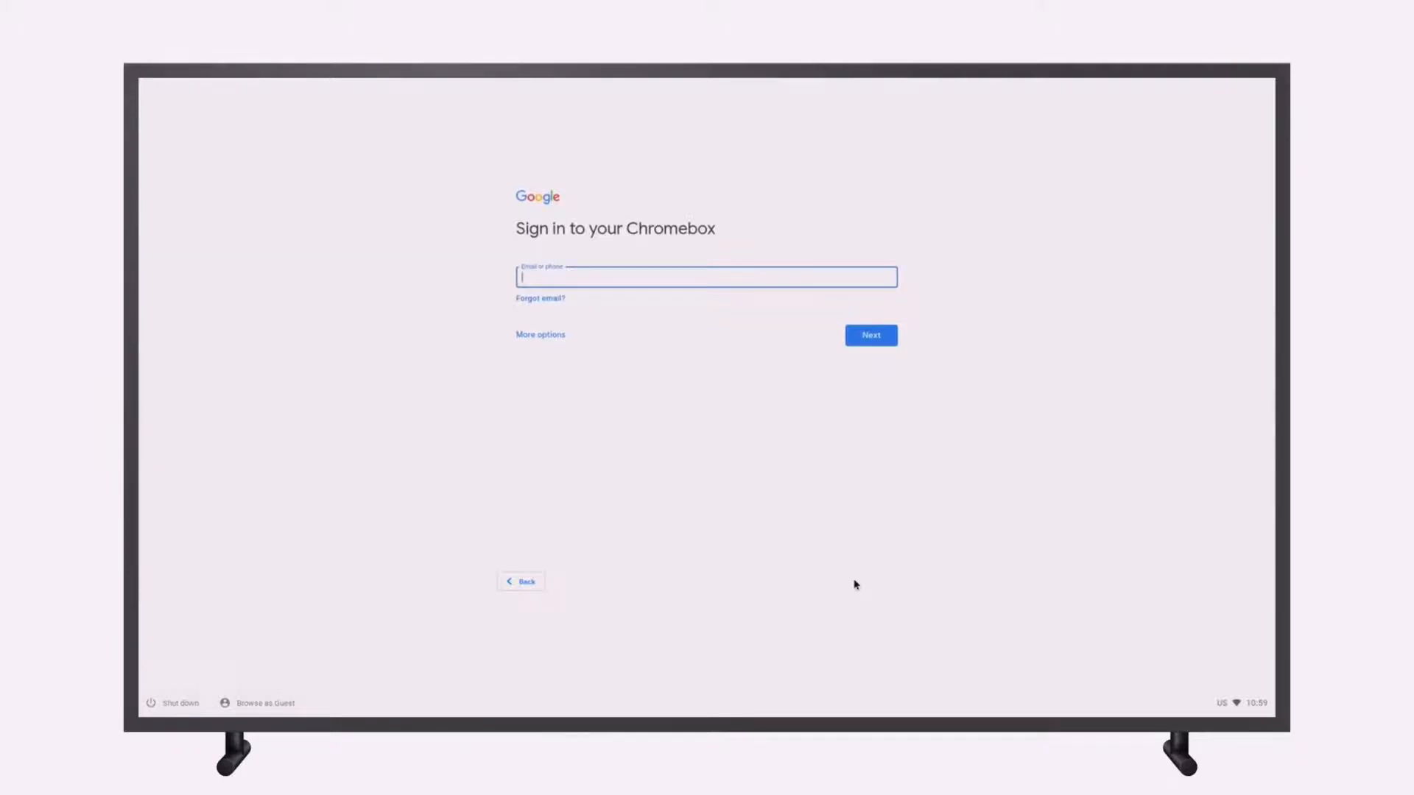
Enter enterprise enrollment with Ctrl+Alt+E and submit the admin@scr… account email
key(ctrl+alt+e)
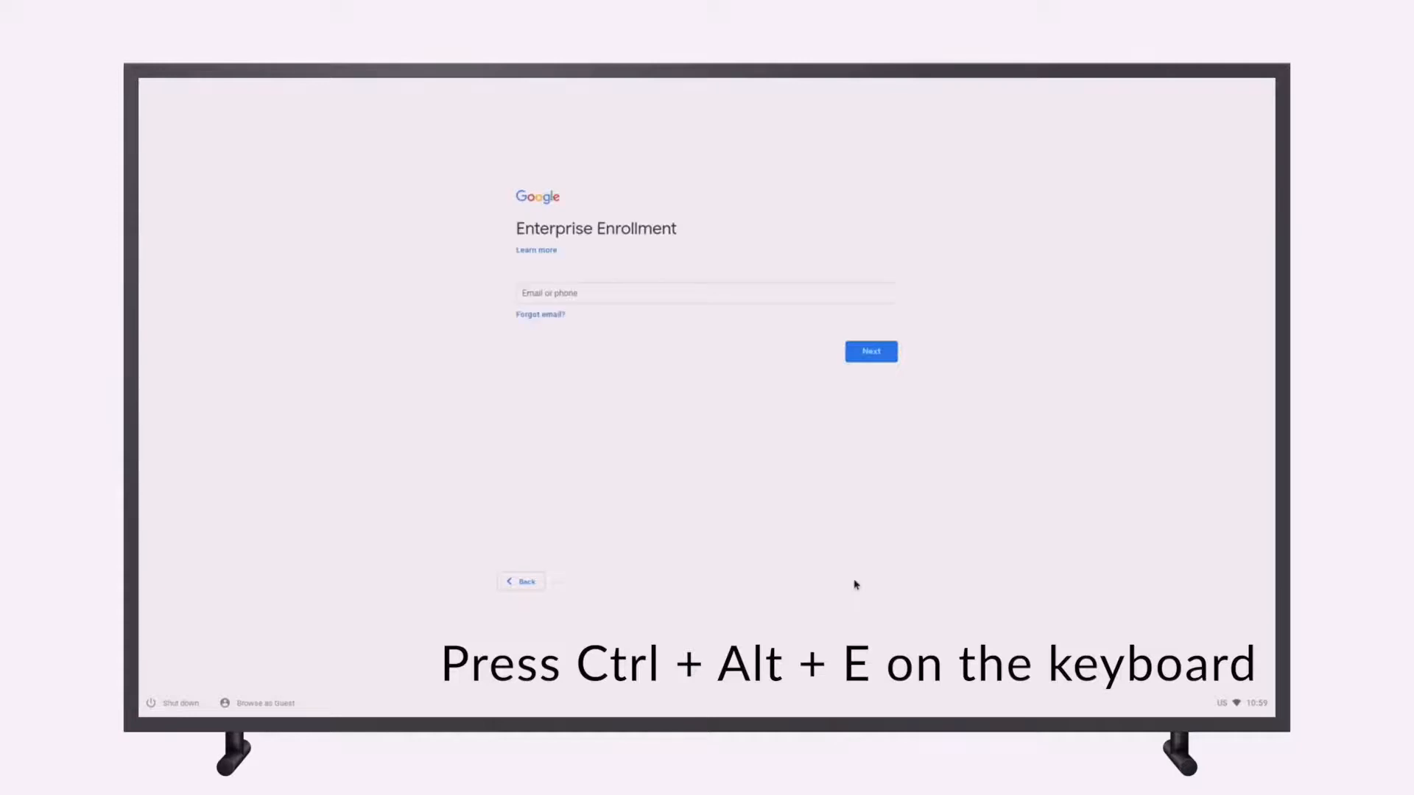
click(706, 293)
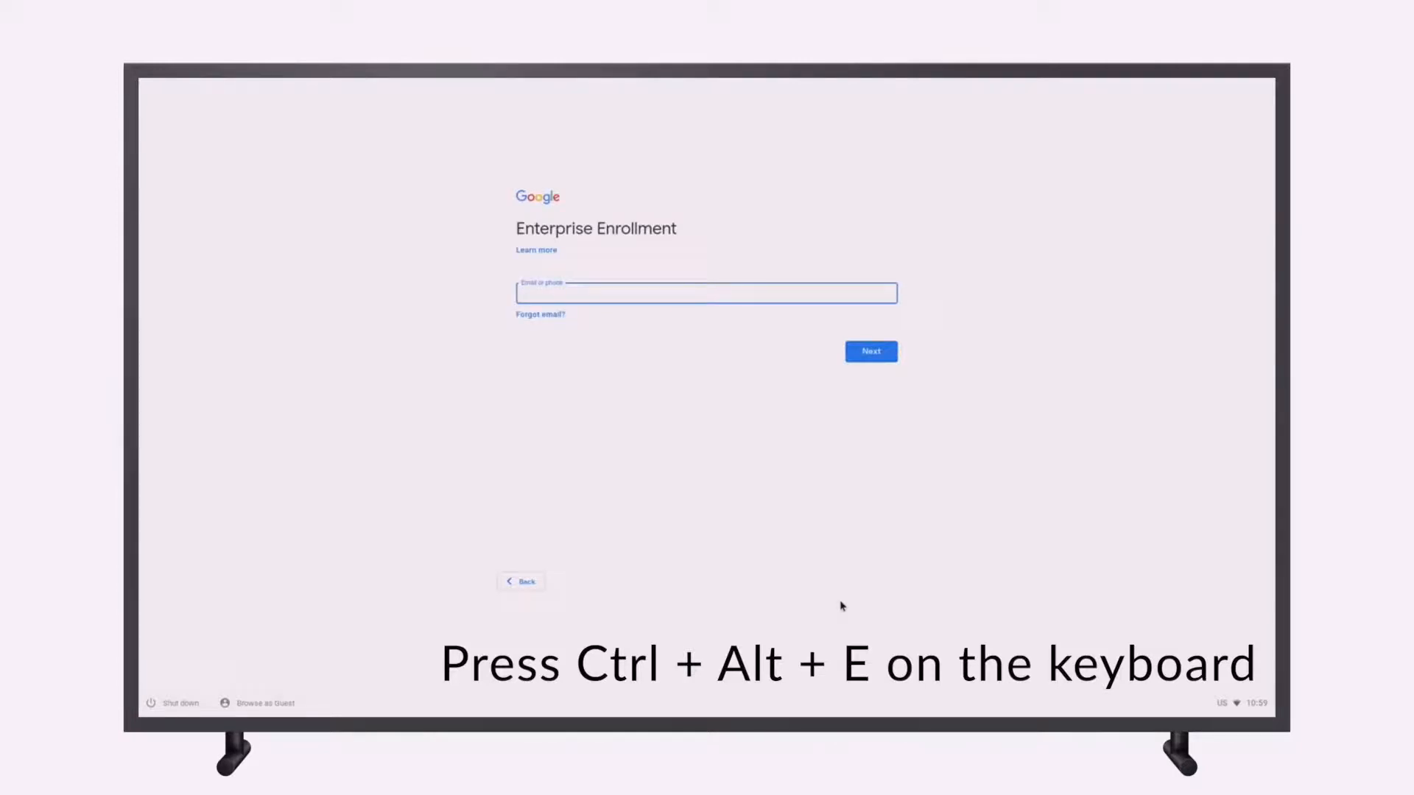
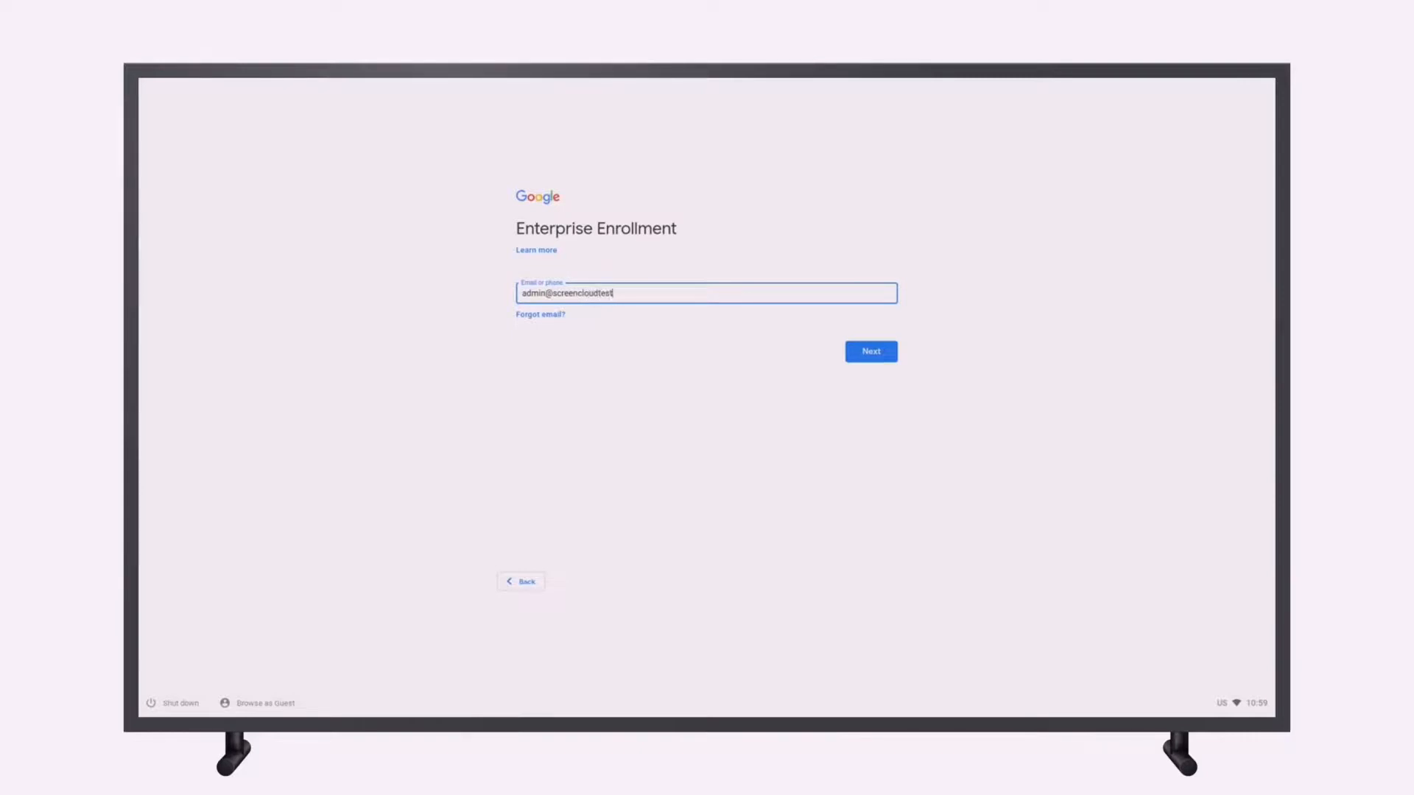
click(869, 350)
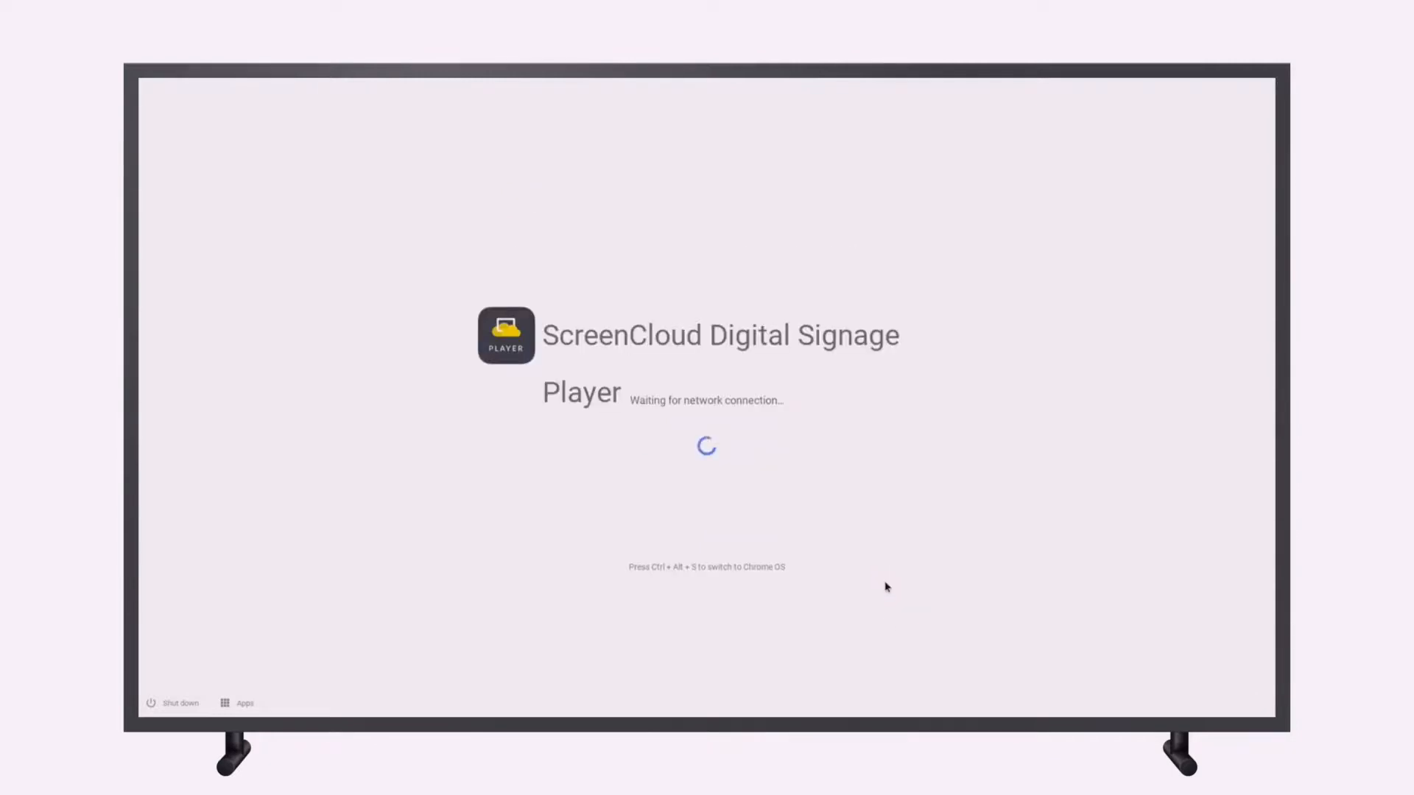
mouse_move(779, 542)
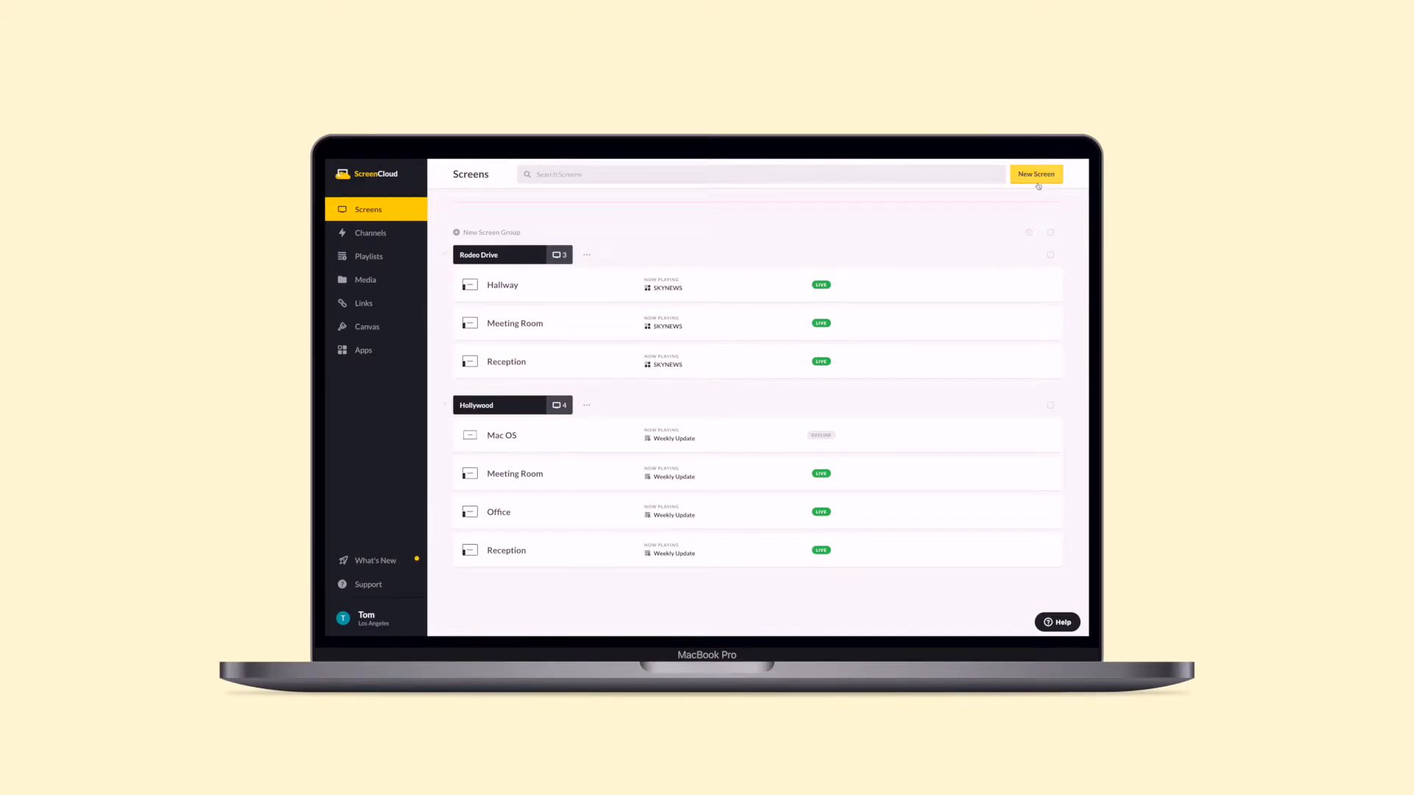
click(1035, 173)
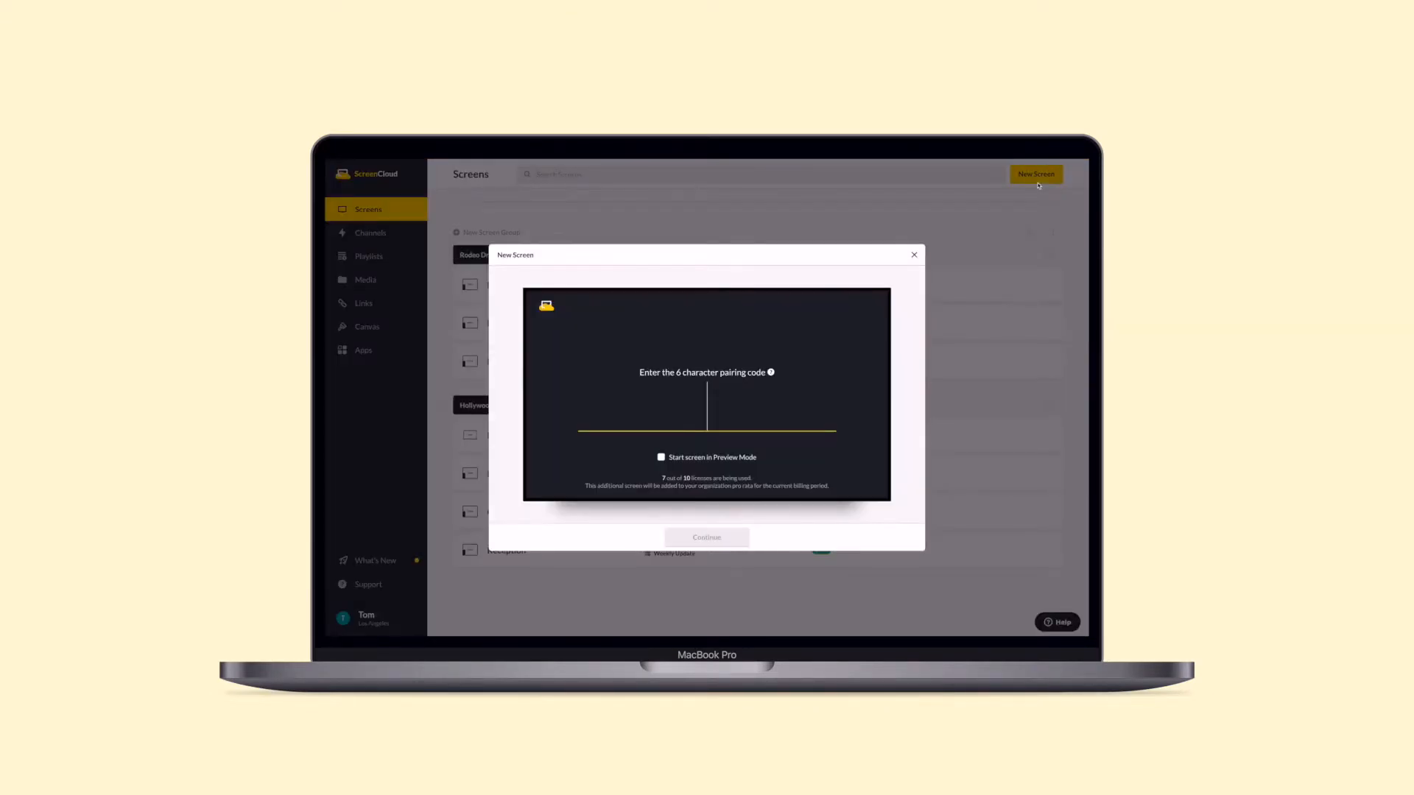
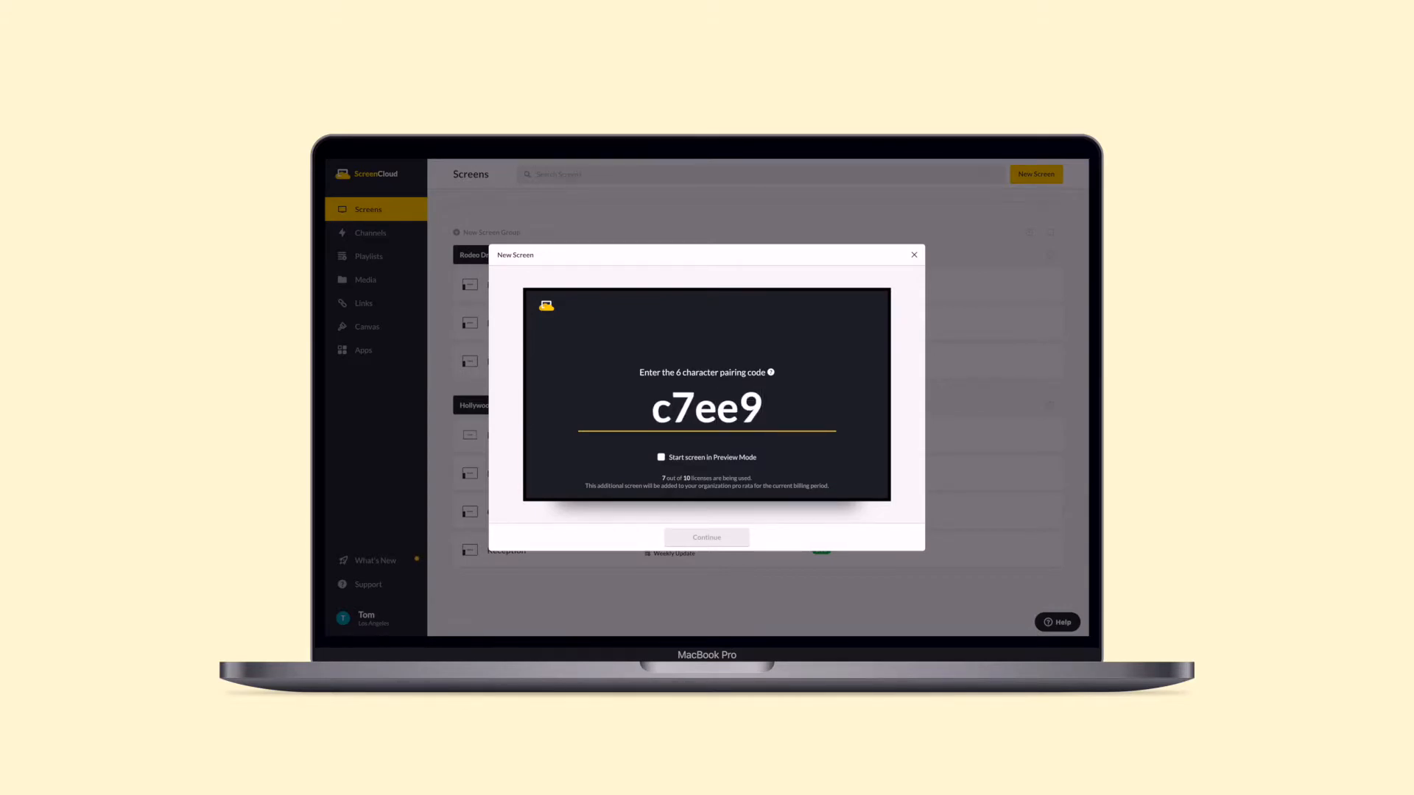